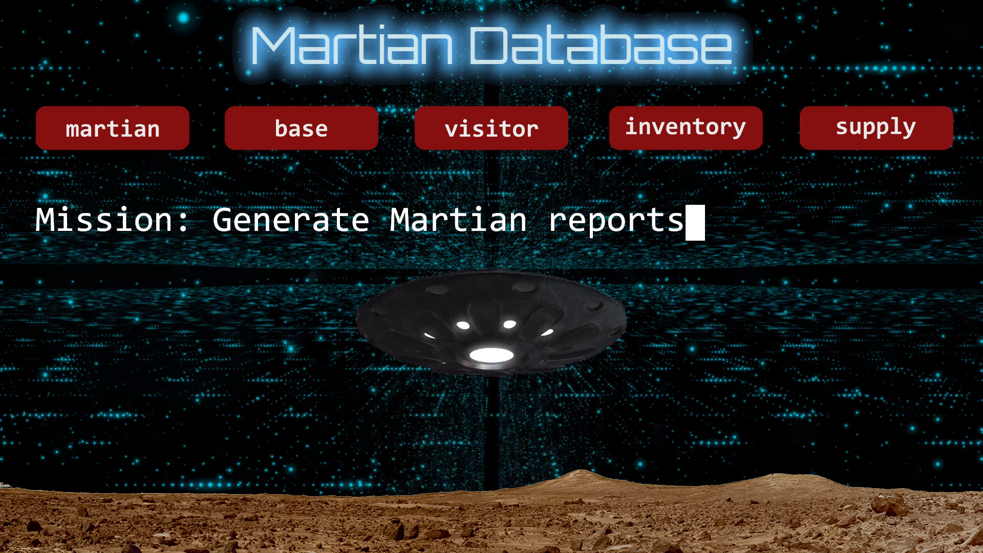
Note the requirement 'Data from two tables' and show the martian table's rows
type("Requirements: Dat")
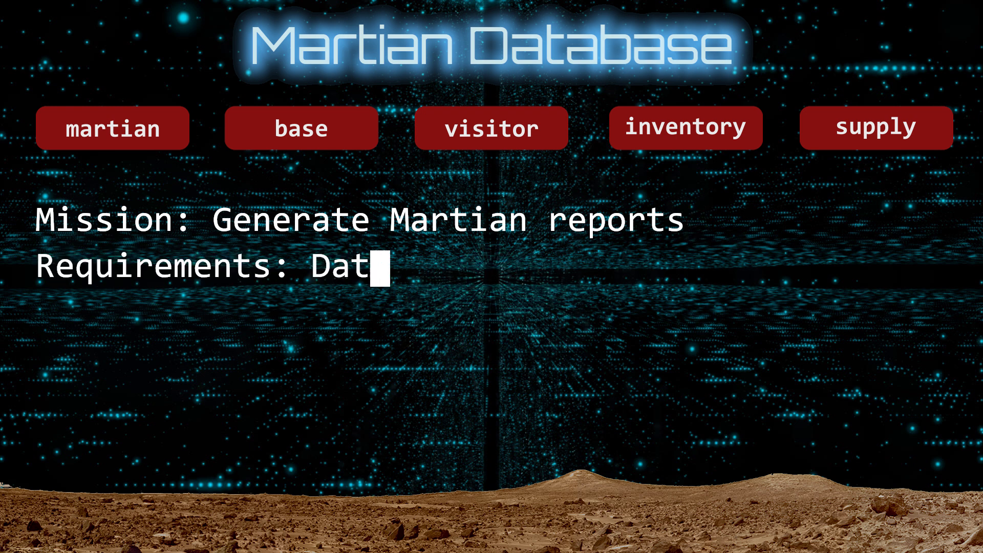
type("a from two tables")
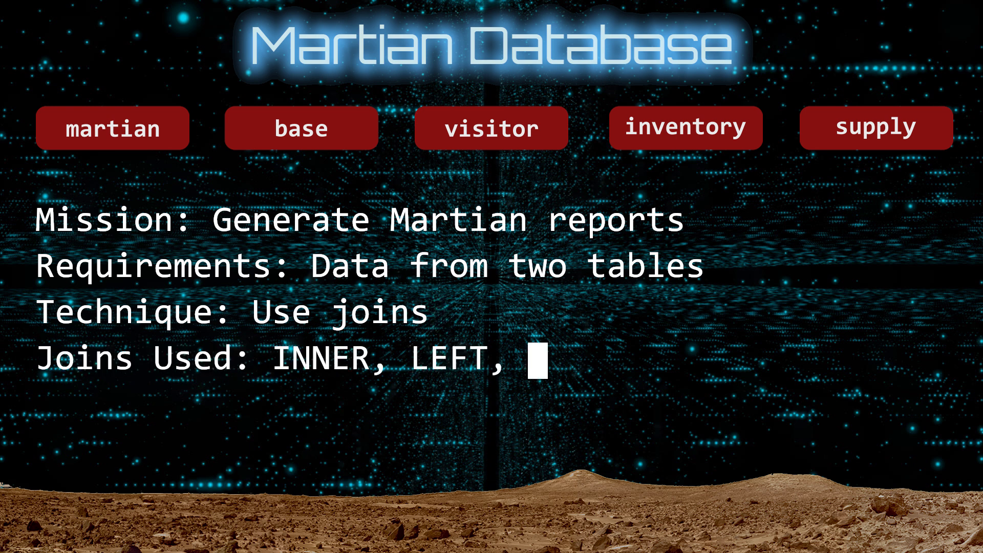
left_click(113, 128)
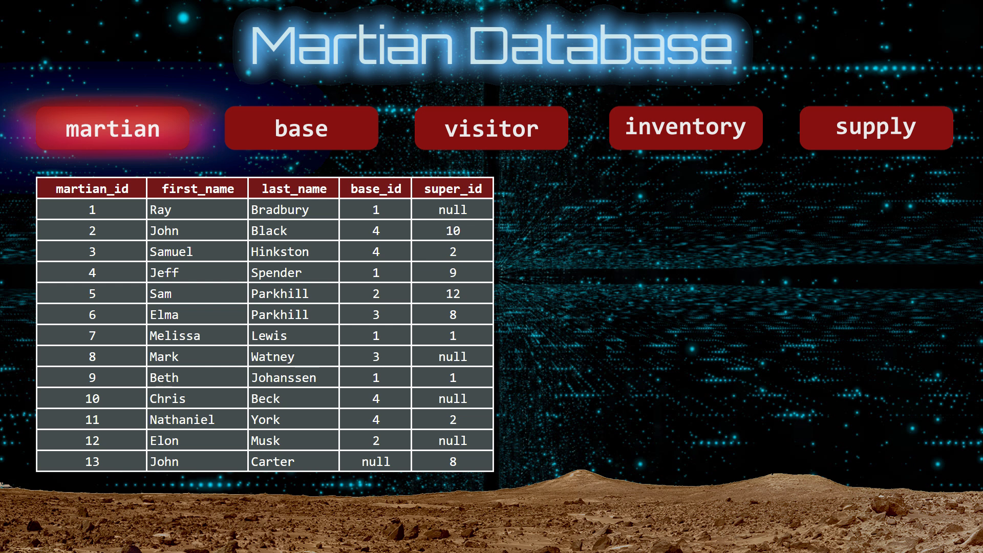
Highlight the martian super_id column, then show and hide the base table
left_click(375, 188)
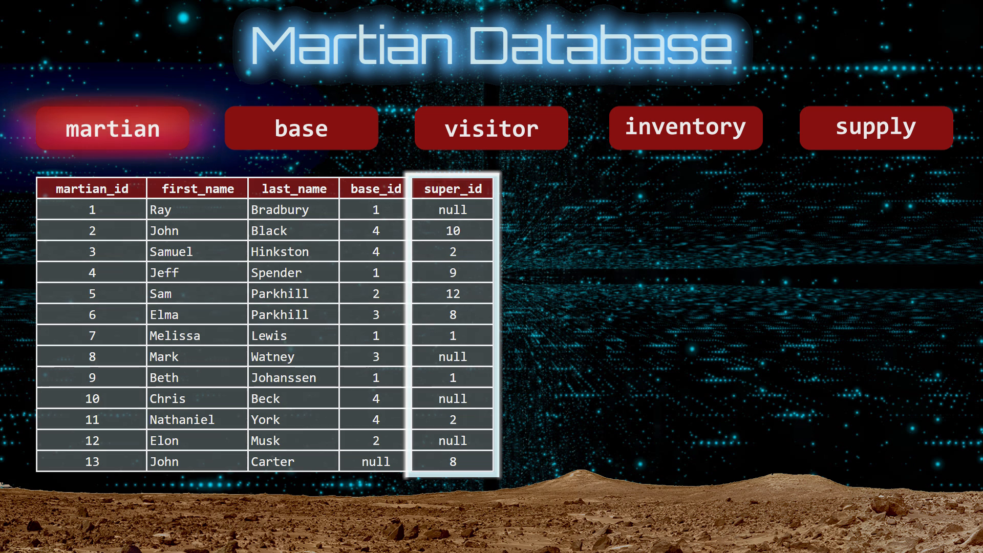
left_click(301, 128)
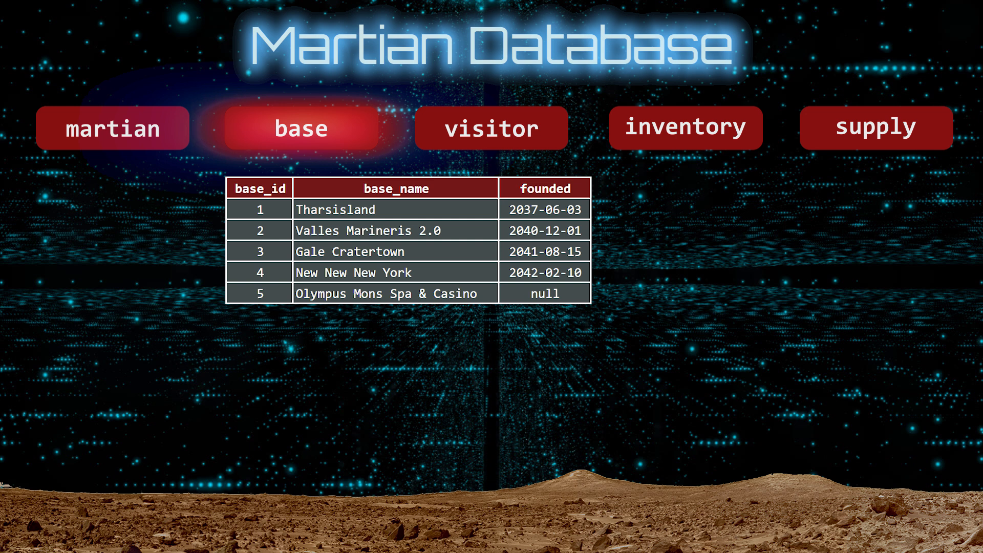
left_click(301, 128)
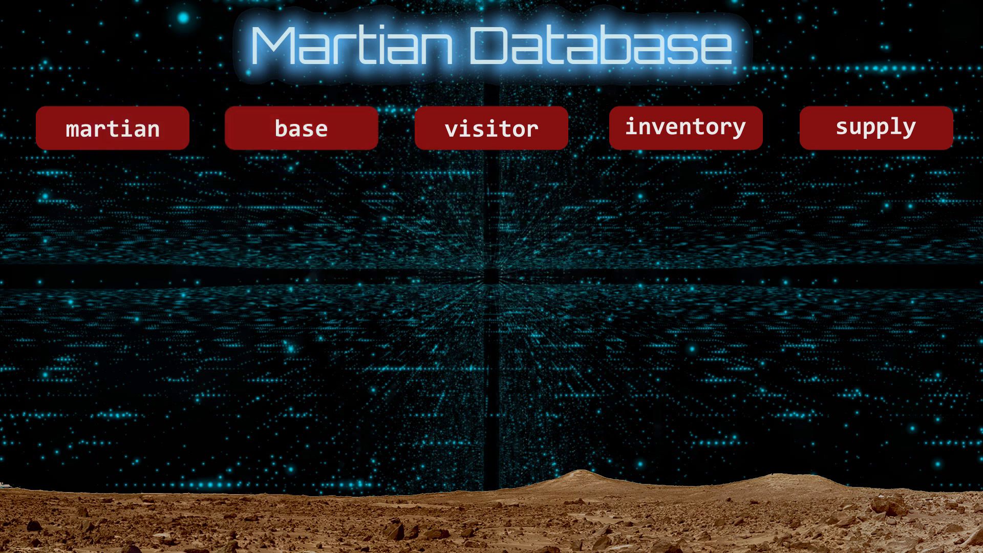
Show the visitor table, highlight its host_id column, then hide it
left_click(491, 128)
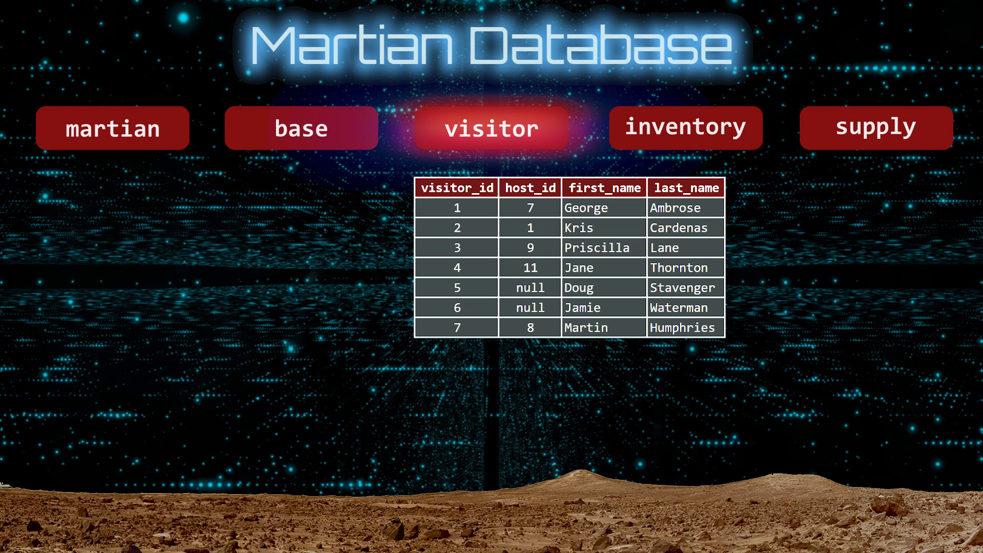
left_click(530, 187)
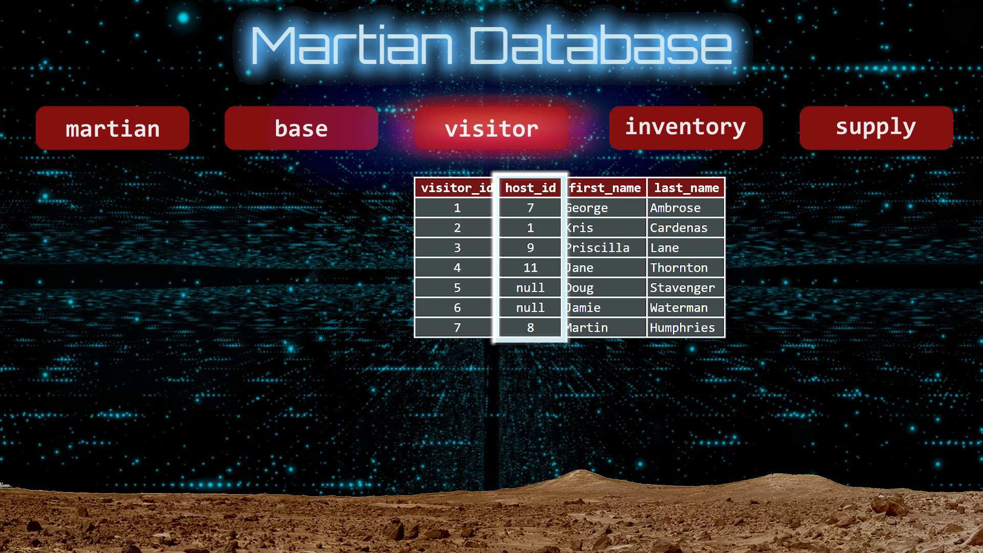
left_click(491, 127)
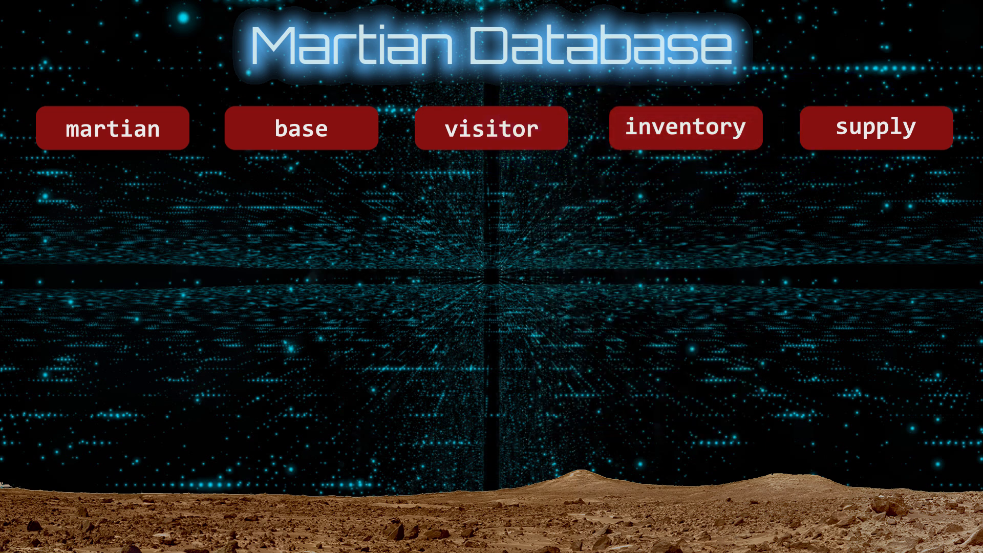
Show the supply table with item descriptions and quantities, then hide it
left_click(875, 128)
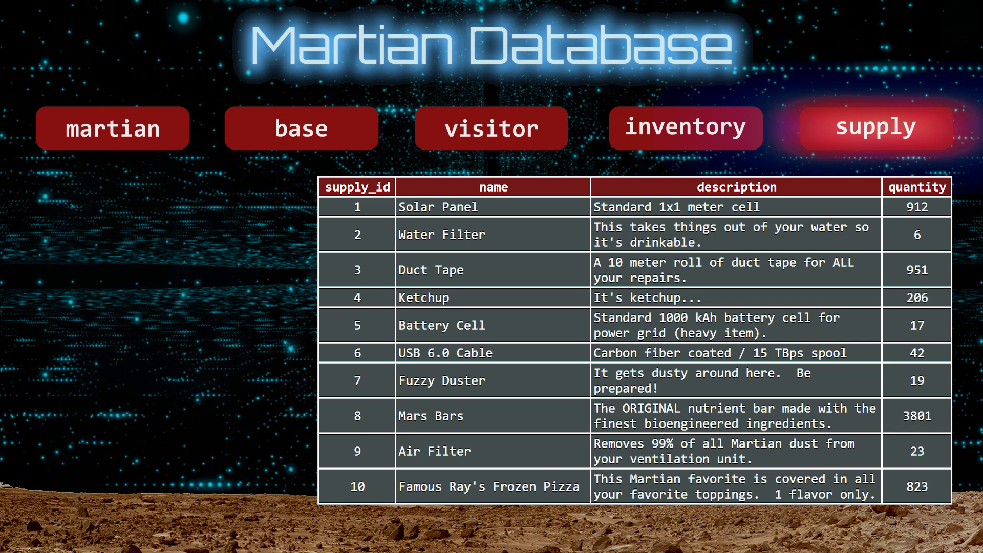
left_click(875, 128)
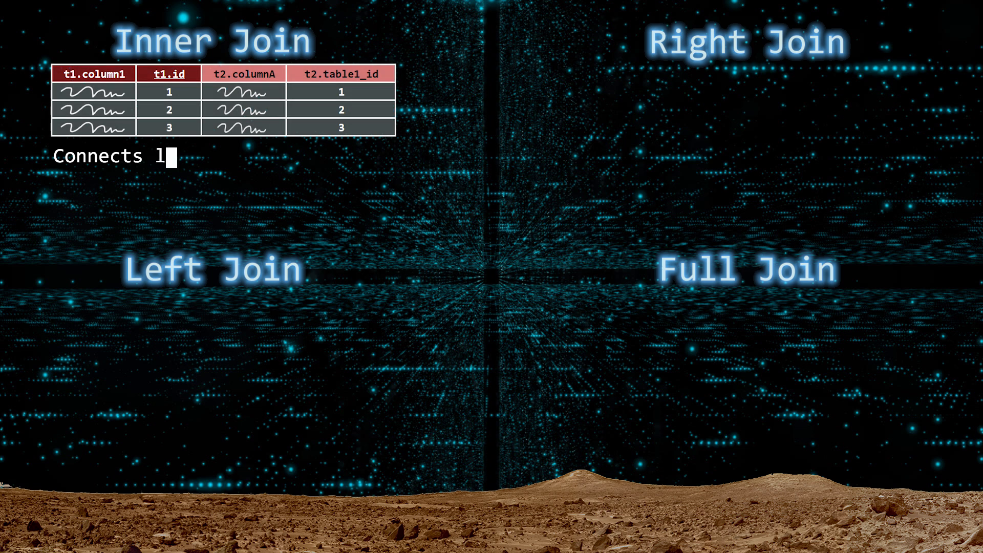
Describe the inner join connecting rows only when the ON condition is met, and start the left join note
type("eft rows with right rows ONLY when O")
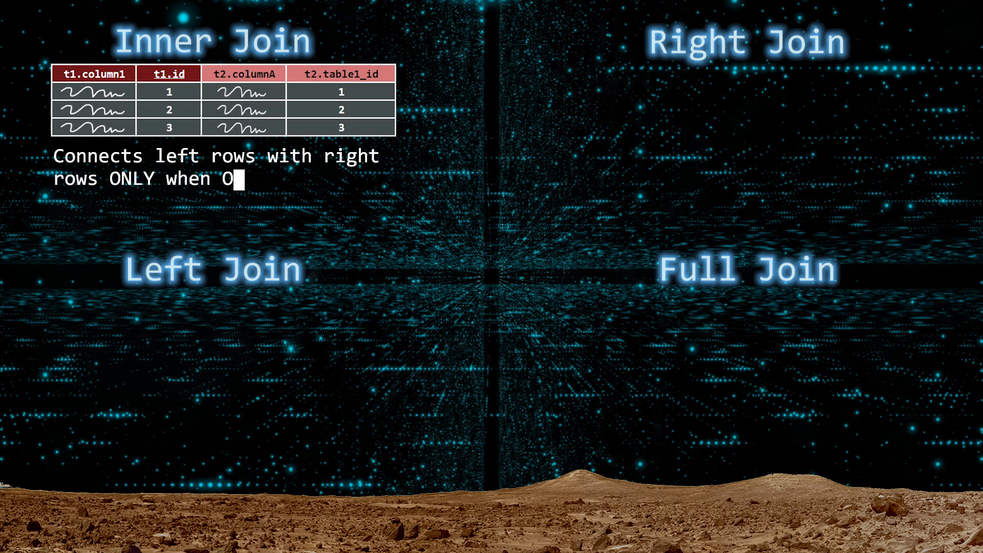
type("N condition is met")
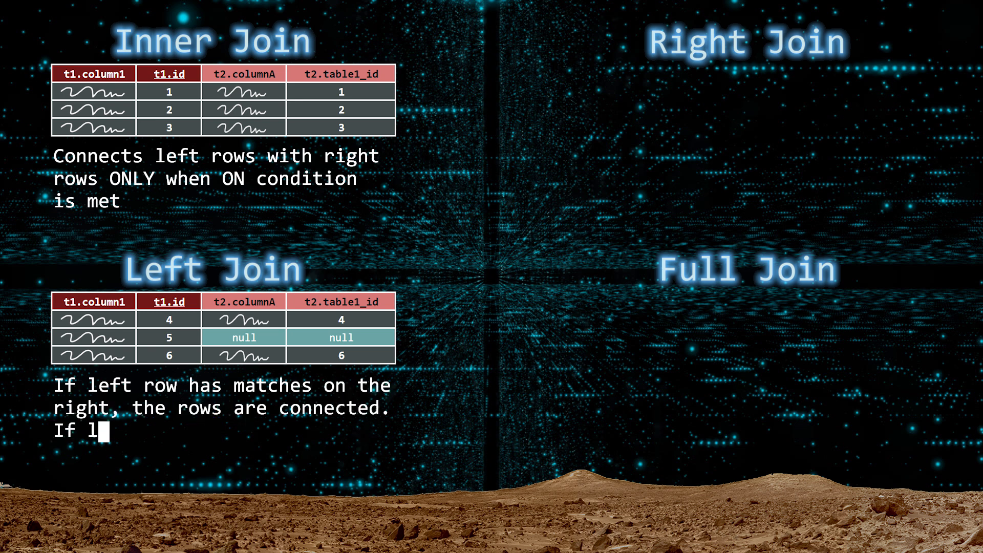
type("eft row has NO match, it is connected with the null row.")
type("If right row has matche")
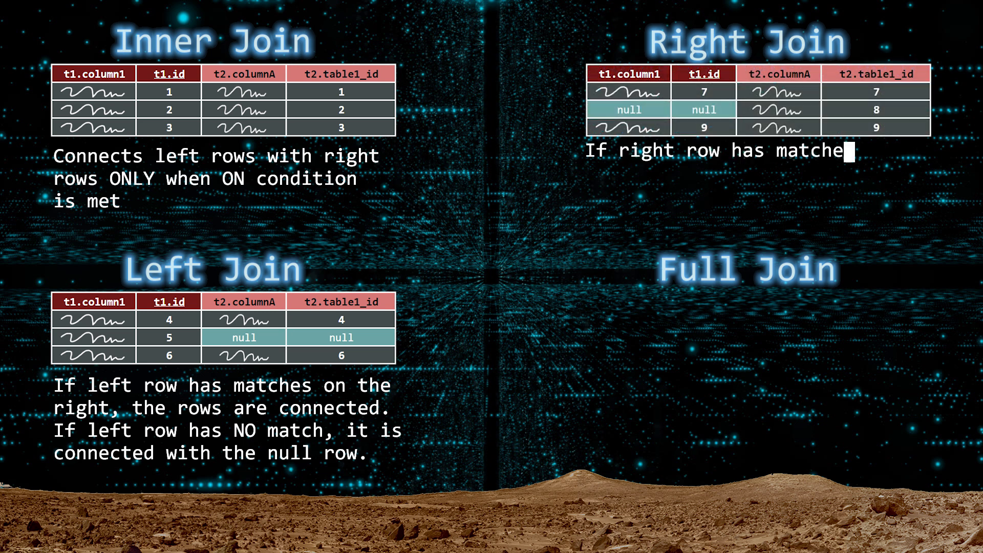
Describe the right join connecting matches on the left, otherwise joining the right row with a null row
type("s on the left, the rows are connected.")
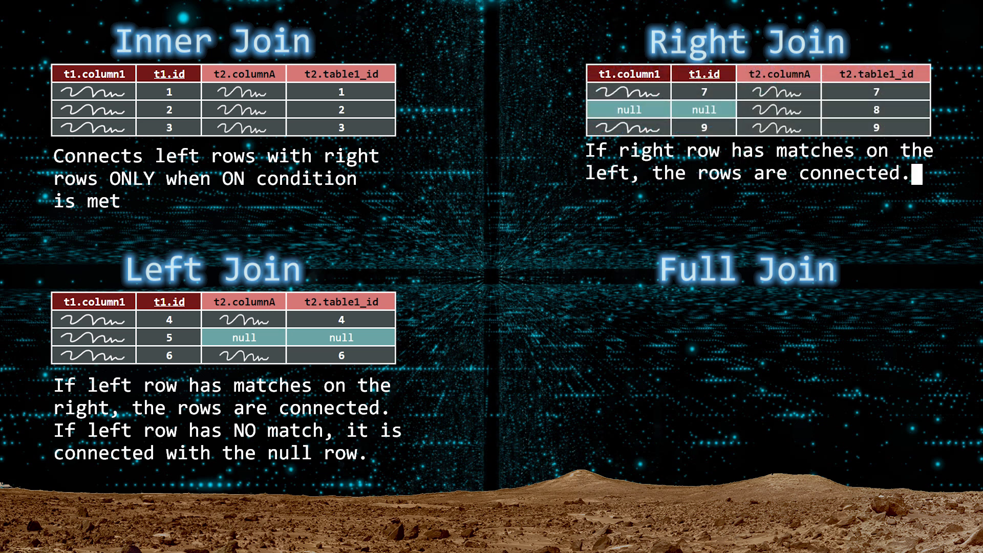
type("Otherwise the right row is joined with")
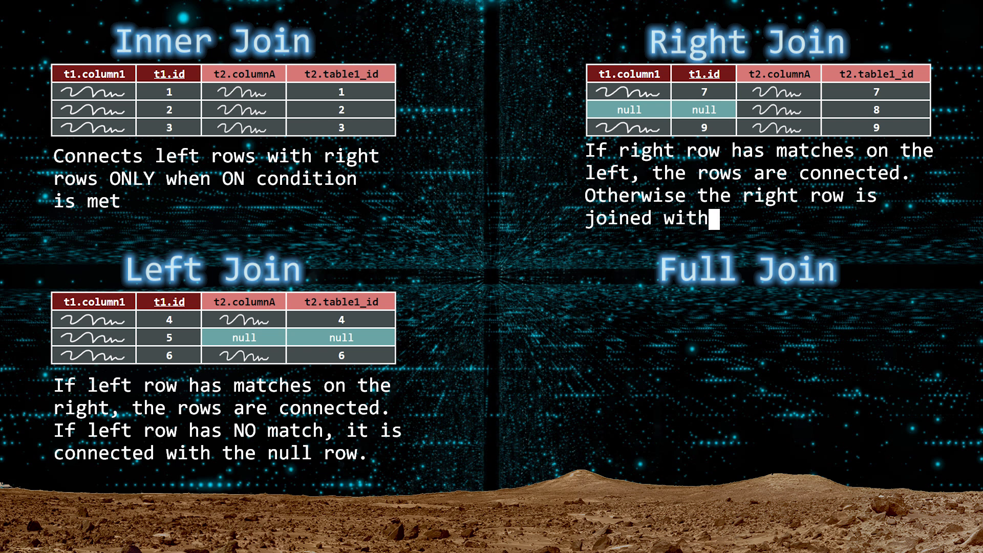
type("a null row.")
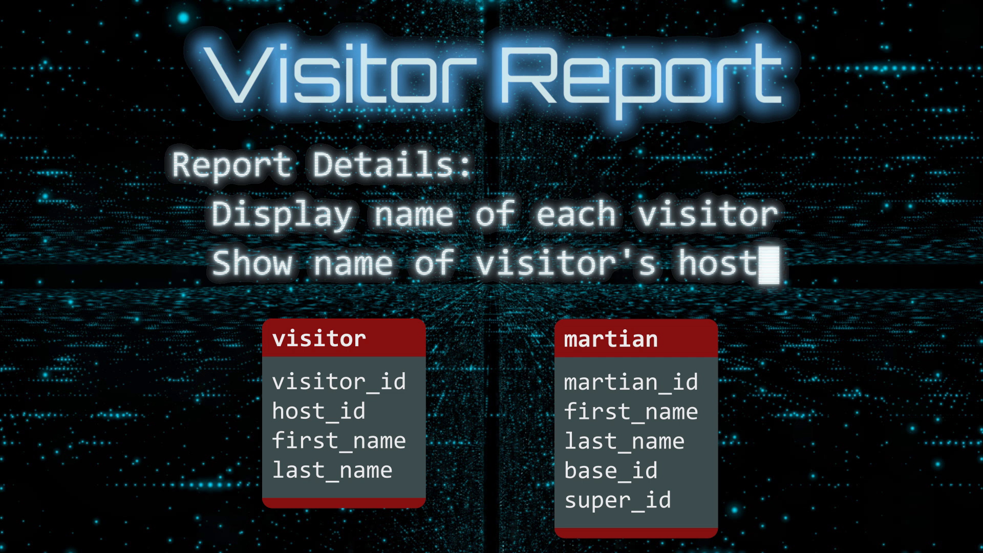
Link visitor host_id to martian martian_id and begin the query with SELECT
left_click_drag(376, 411, 439, 400)
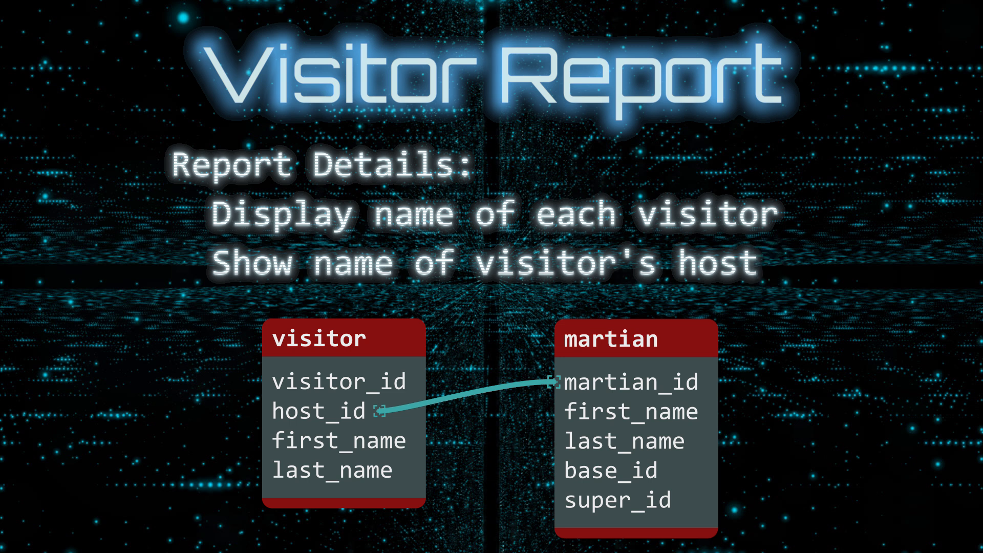
type("SELECT")
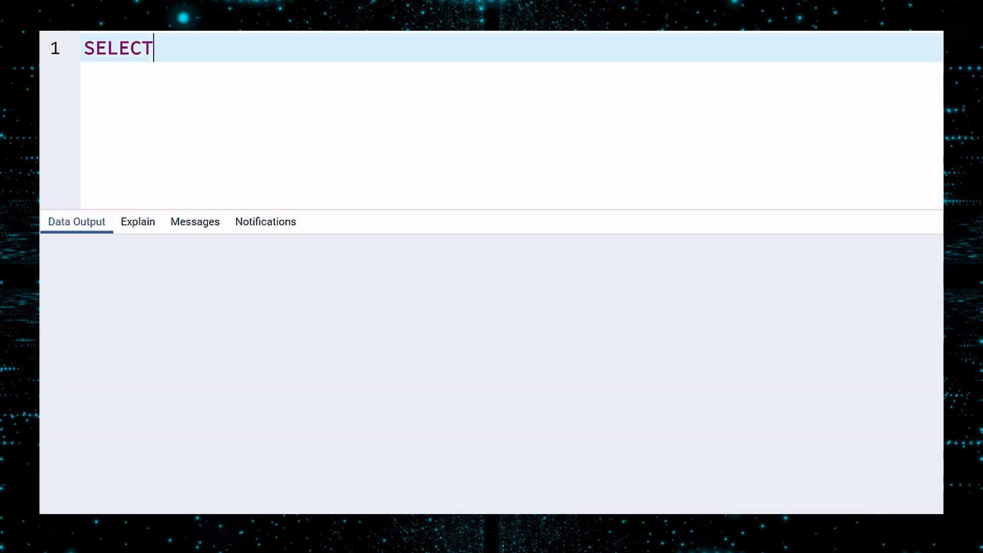
Select visitor first and last names with martian first and last names
type("visitor.first_name, visitor.last_")
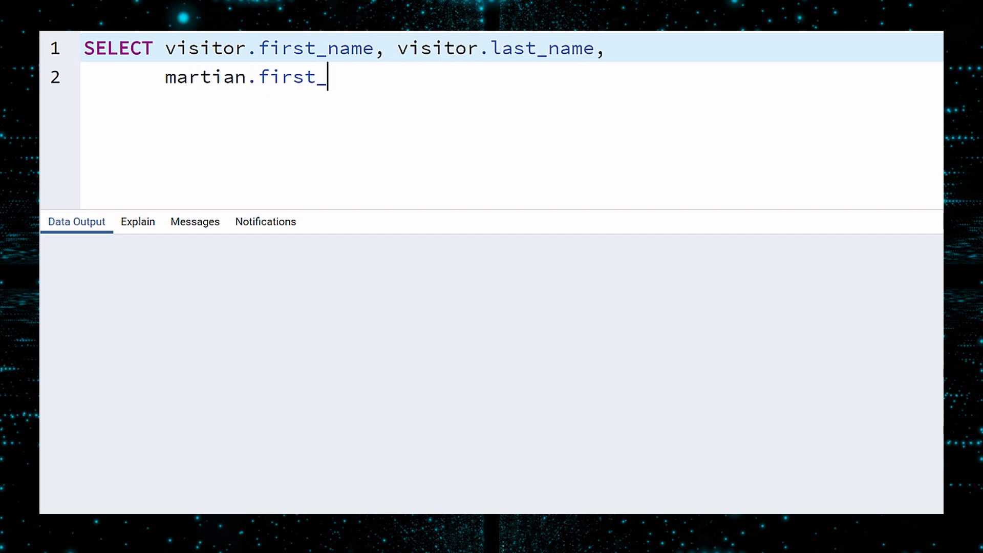
type("name, martian.last_nam")
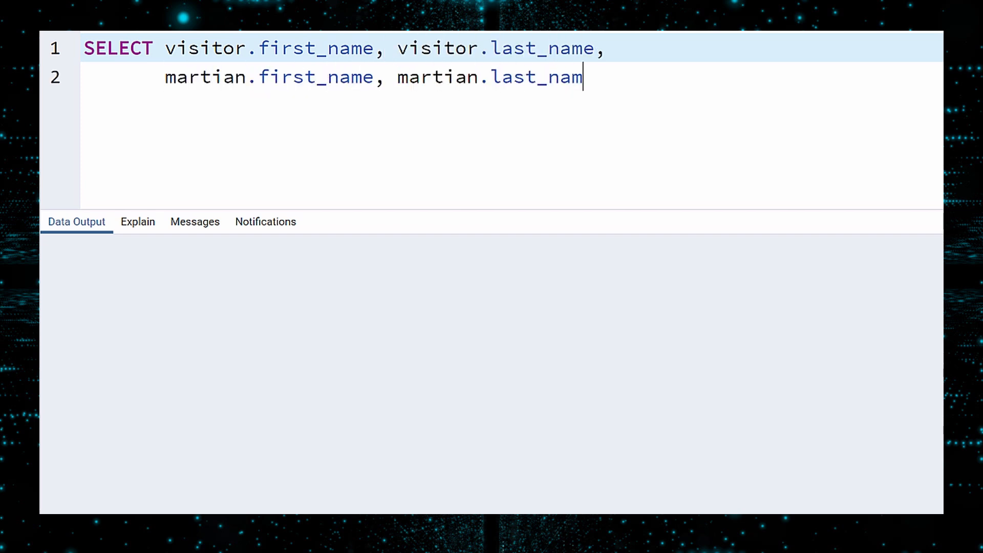
type("e")
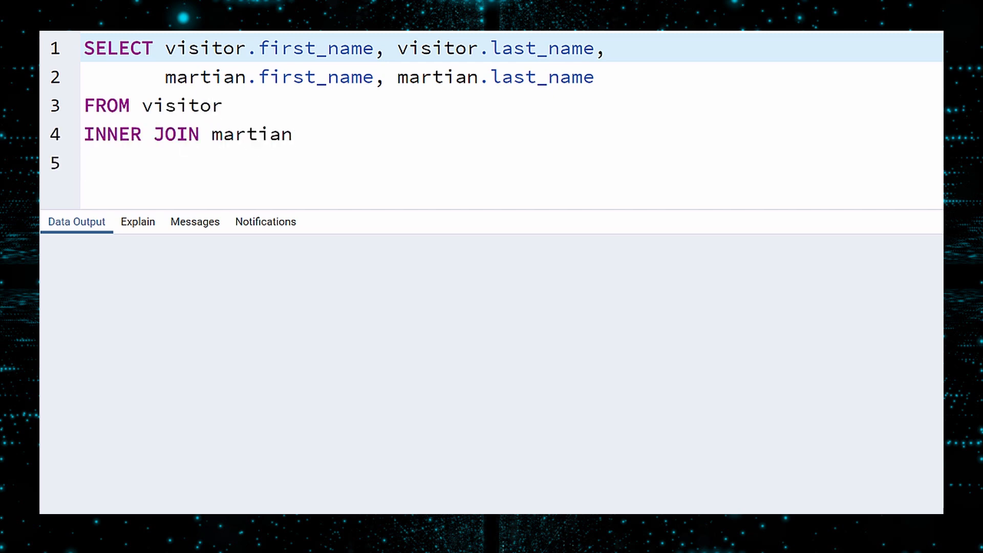
Join visitor to martian ON visitor.host_id = martian.martian_id and run the query
type("ON")
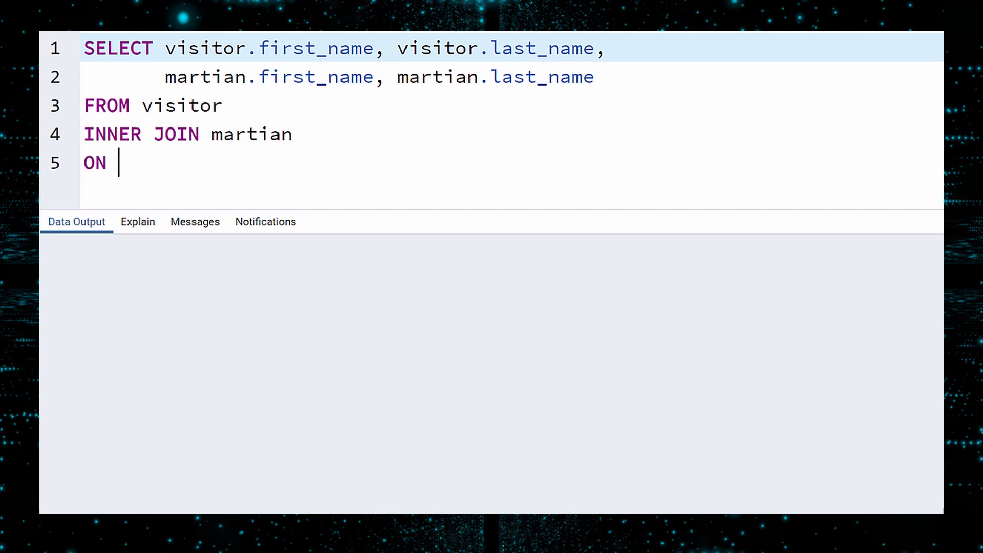
type("visitor.hos")
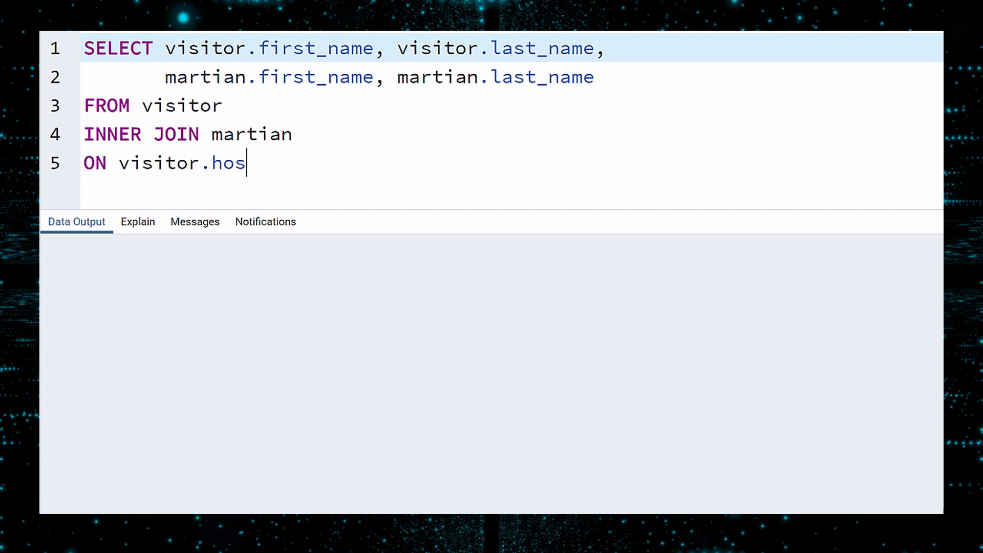
type("t_id = mart")
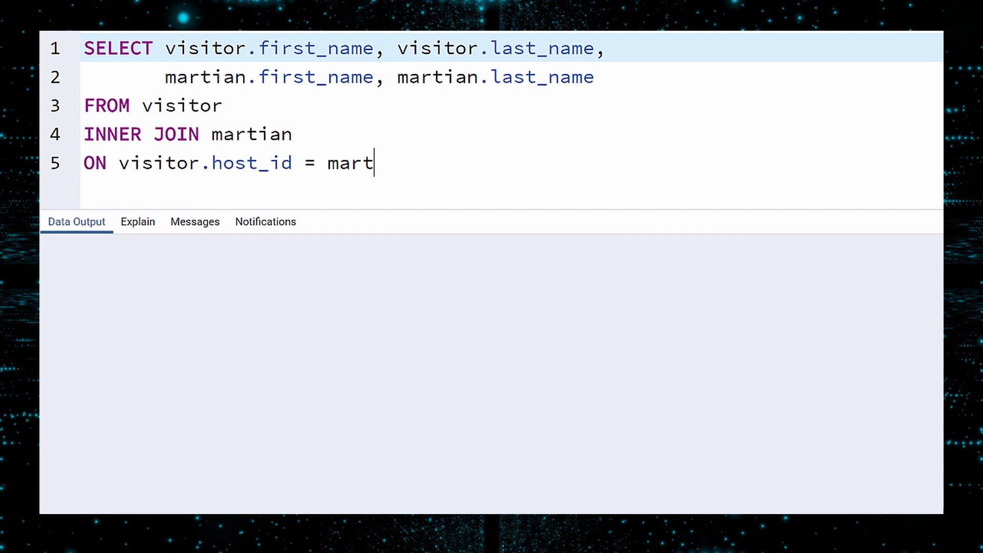
type("ian.martia")
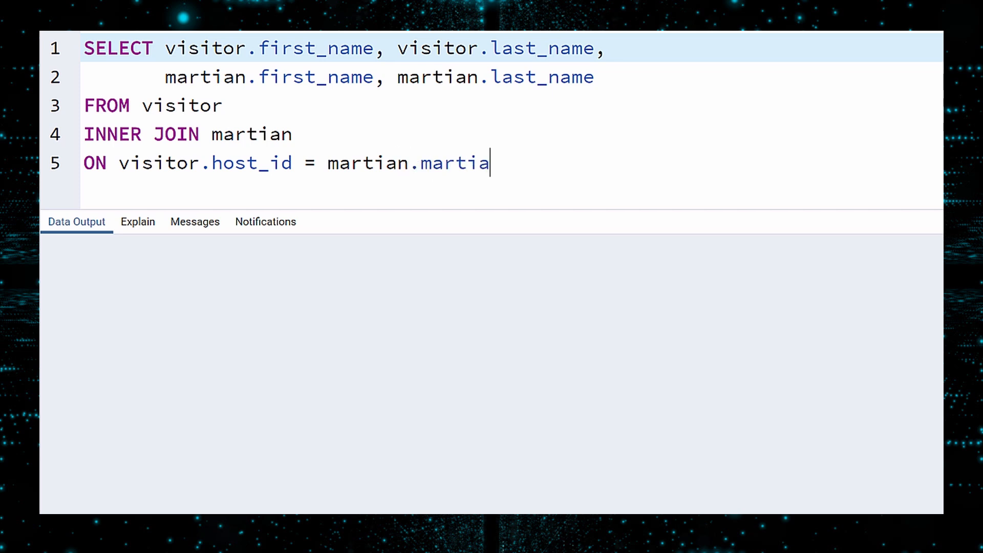
type("n_id;")
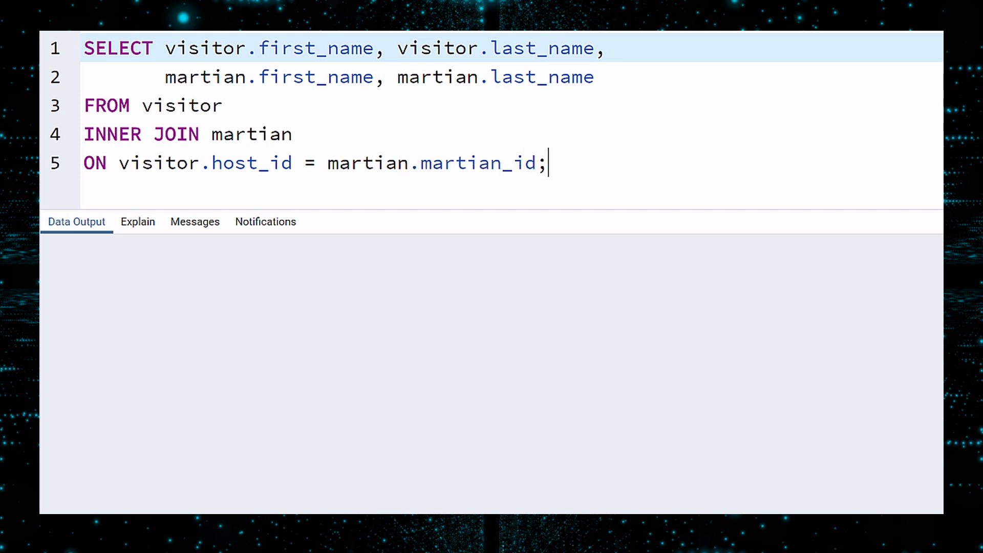
key("F5")
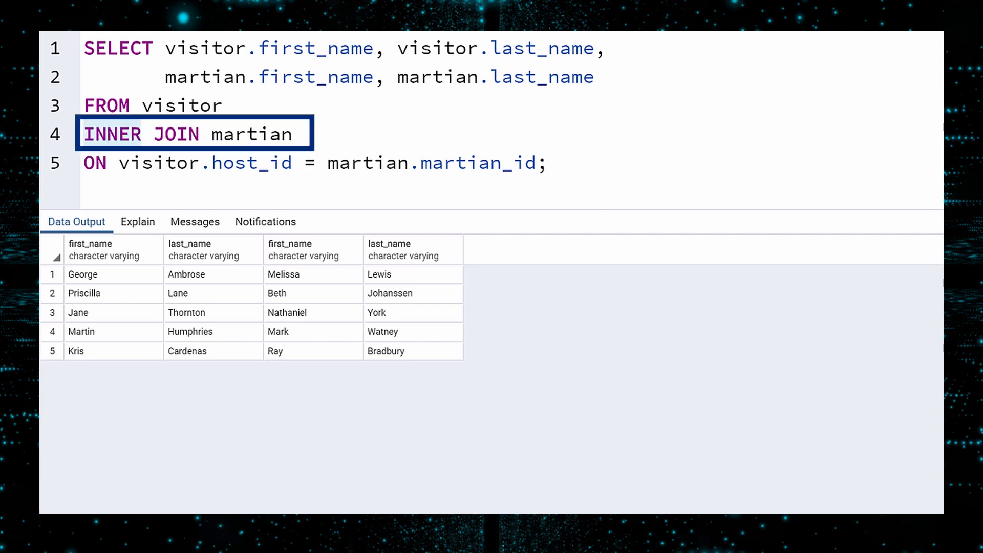
Change to LEFT JOIN, alias the tables AS v and AS m, and move the select list to a second line
type("LEFT JOIN")
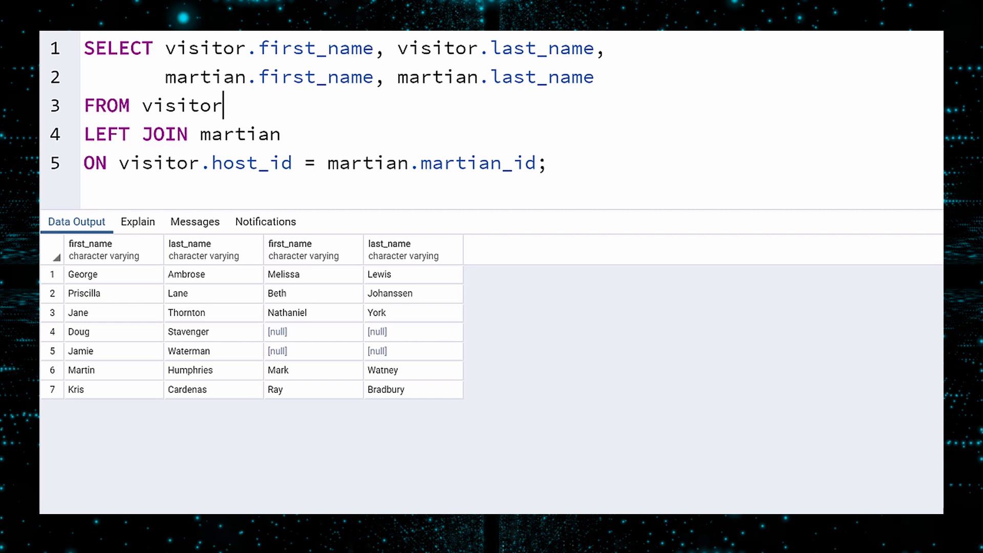
type("AS v")
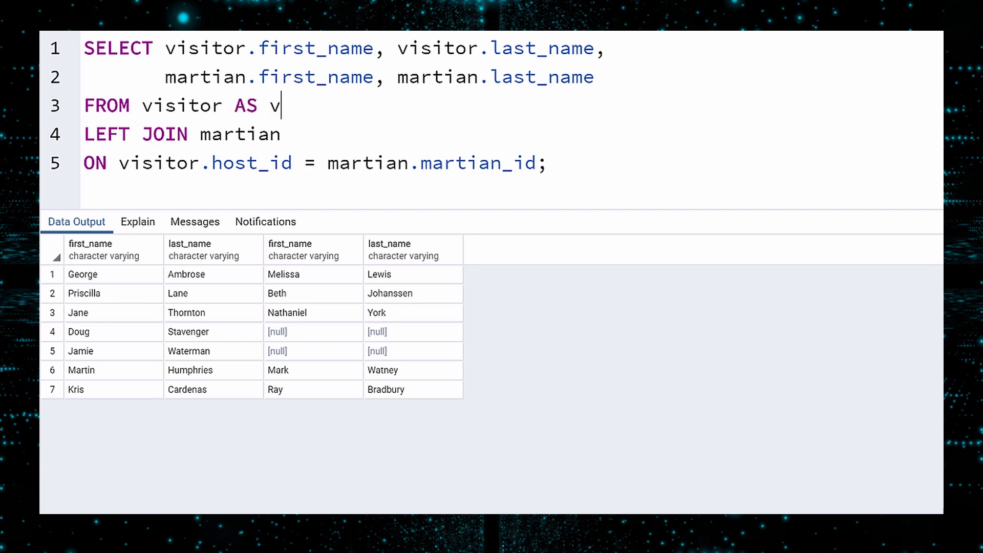
type("AS m")
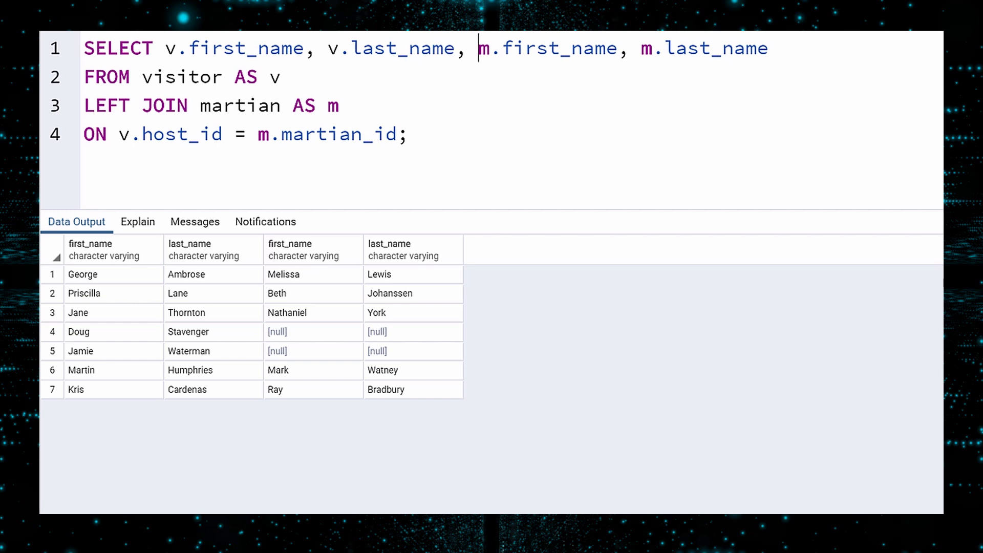
key("Enter")
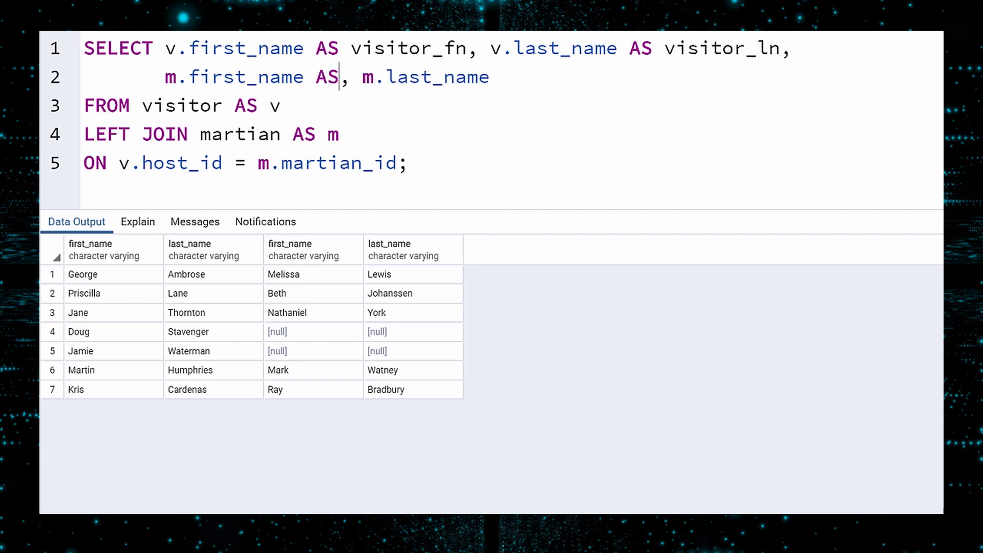
Alias the martian name columns AS martian_fn and AS martian_ln
type("martian_fn")
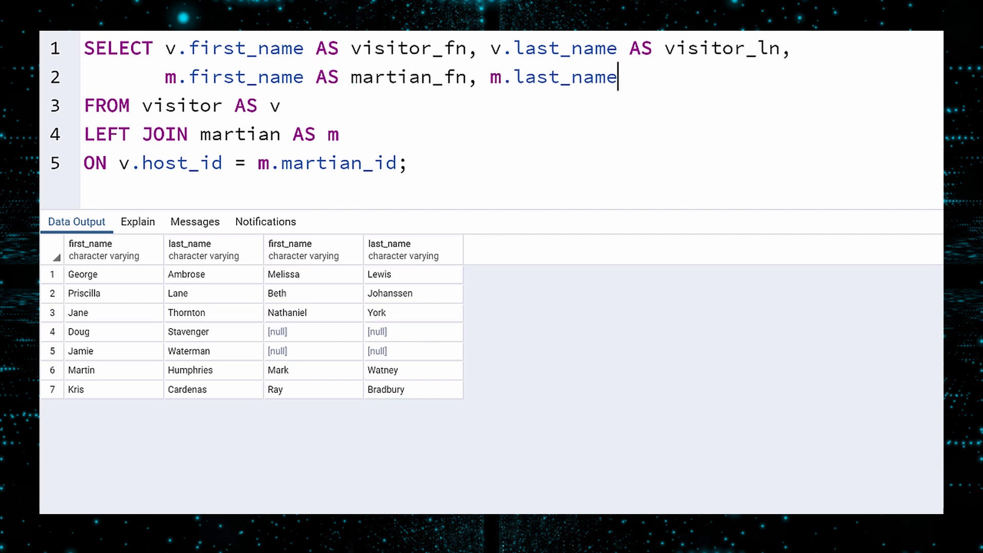
type("AS martian_")
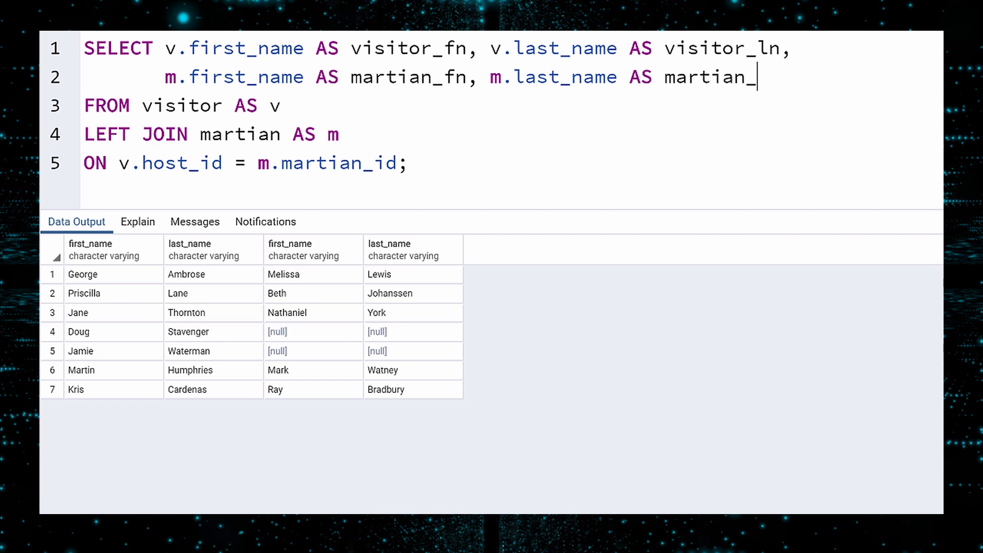
type("ln")
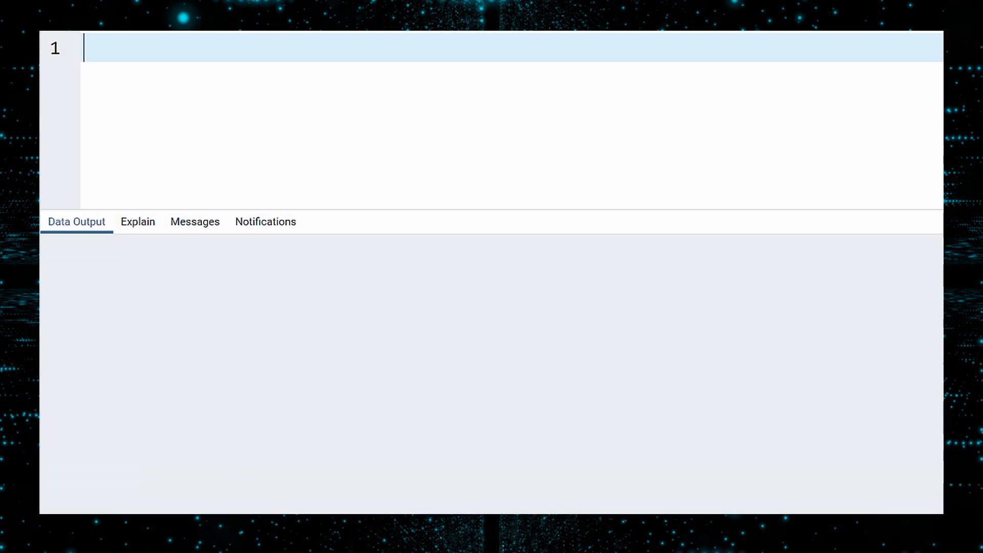
Write SELECT * FROM martian AS m joined to martian AS s
type("SELECT *")
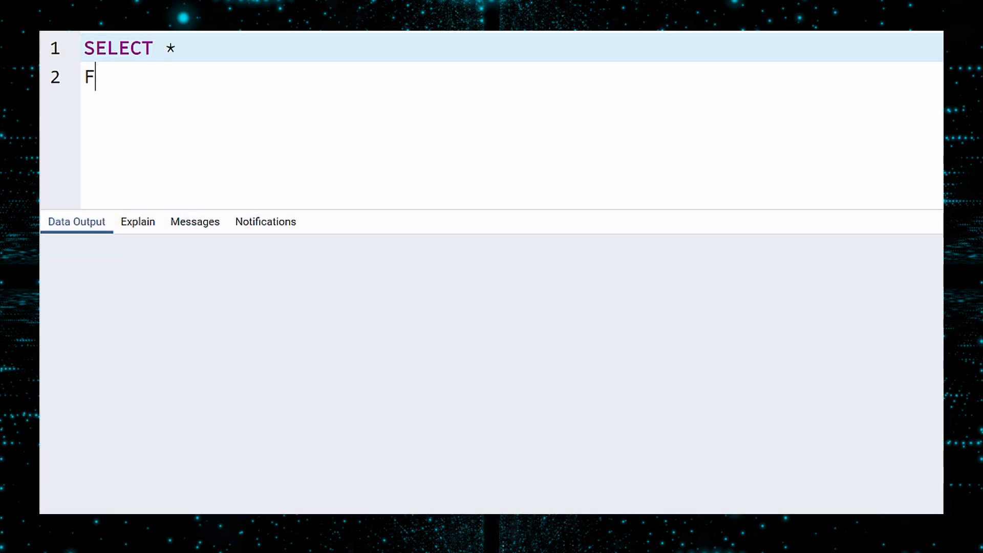
type("ROM martian AS m")
type("INN")
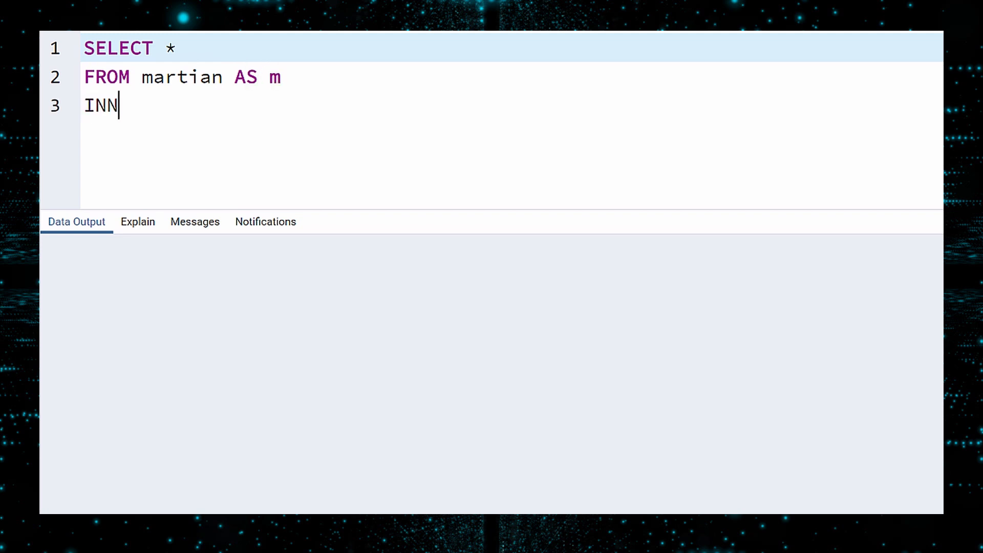
type("ER JOIN martian")
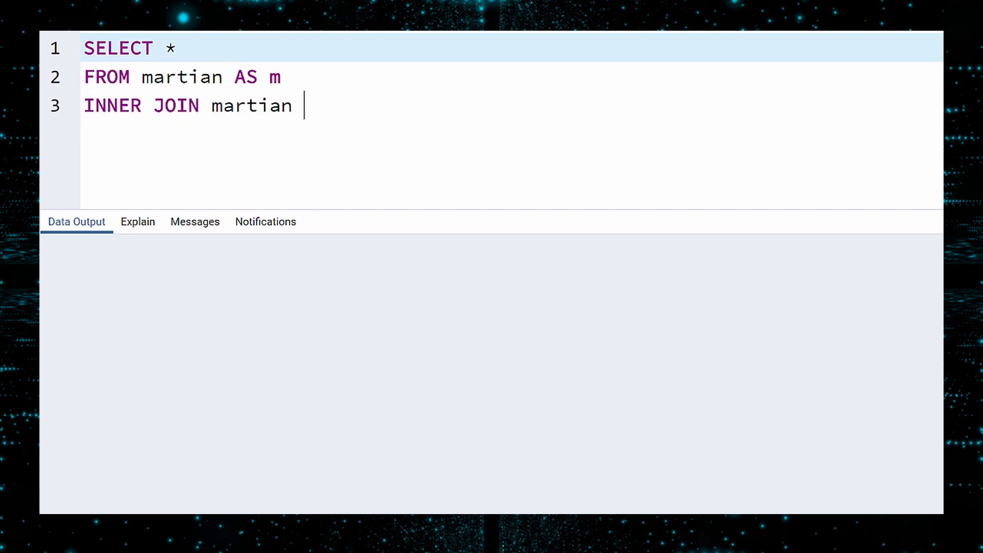
type("AS s")
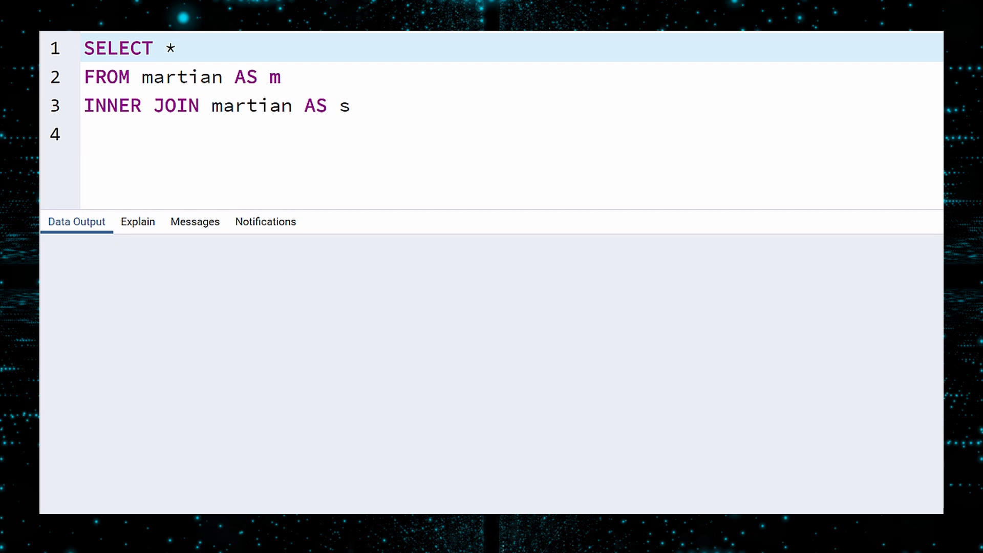
Join ON m.super_id = s.martian_id ordered by m.martian_id, and run the self-join
left_click(84, 134)
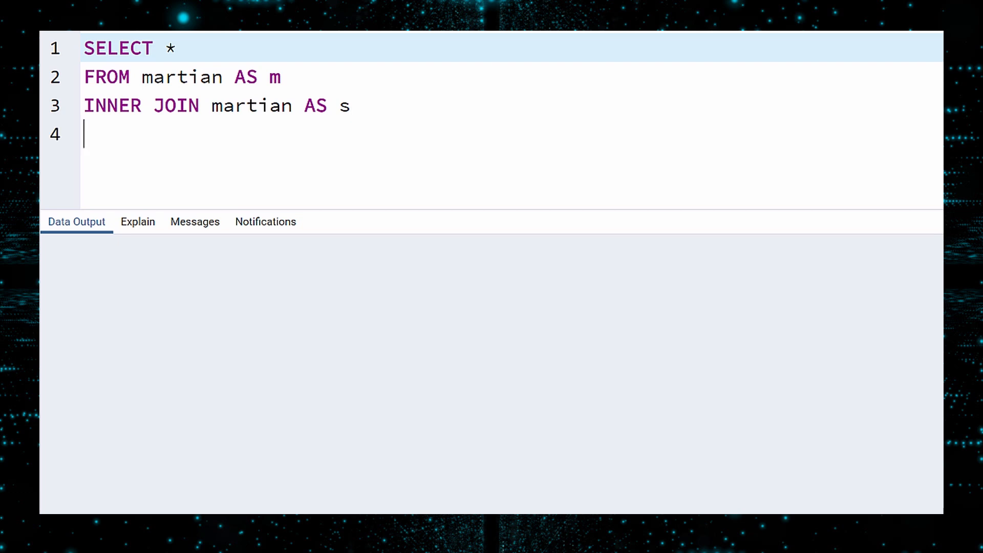
type("ON m.su")
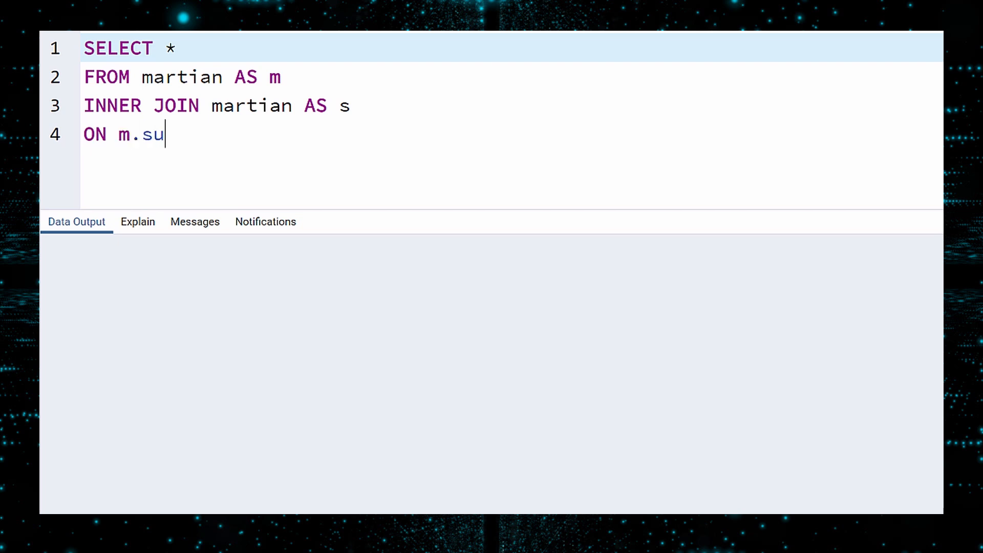
type("per_id = s.m")
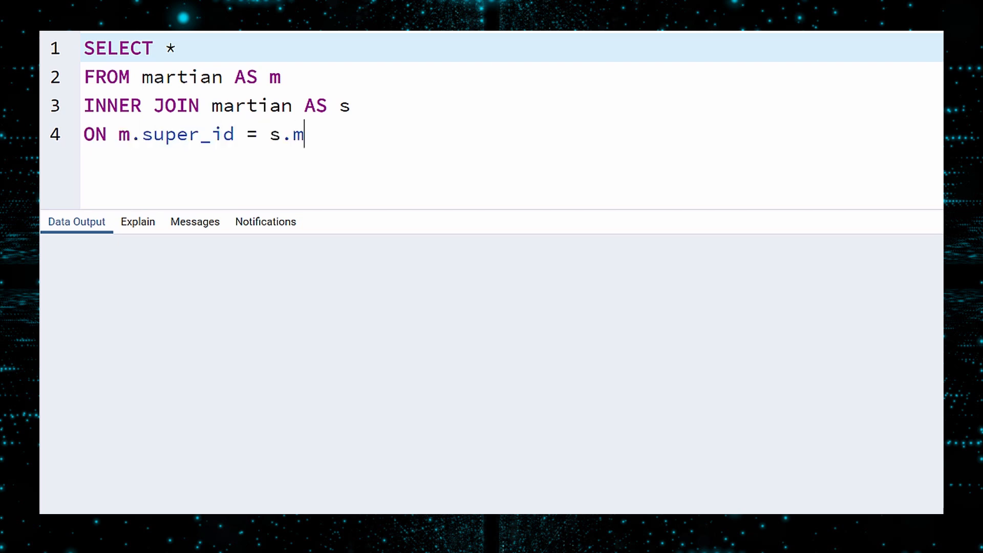
type("artian_id")
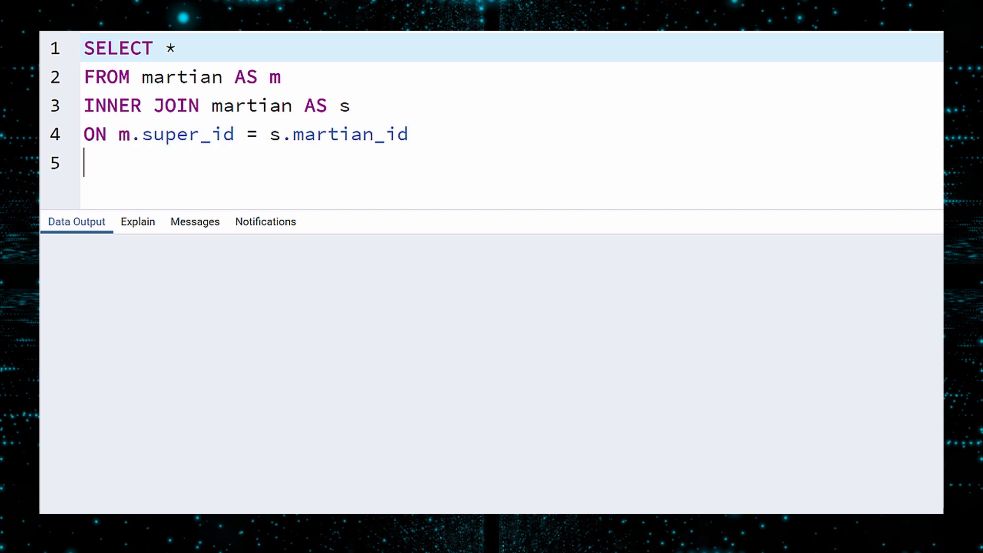
type("ORDER BY m.martian_id;")
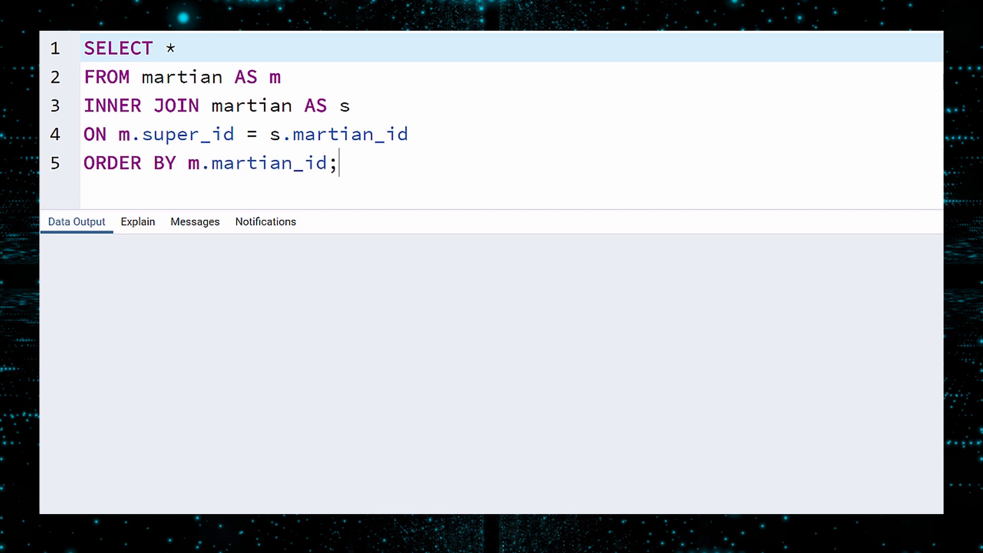
key("F5")
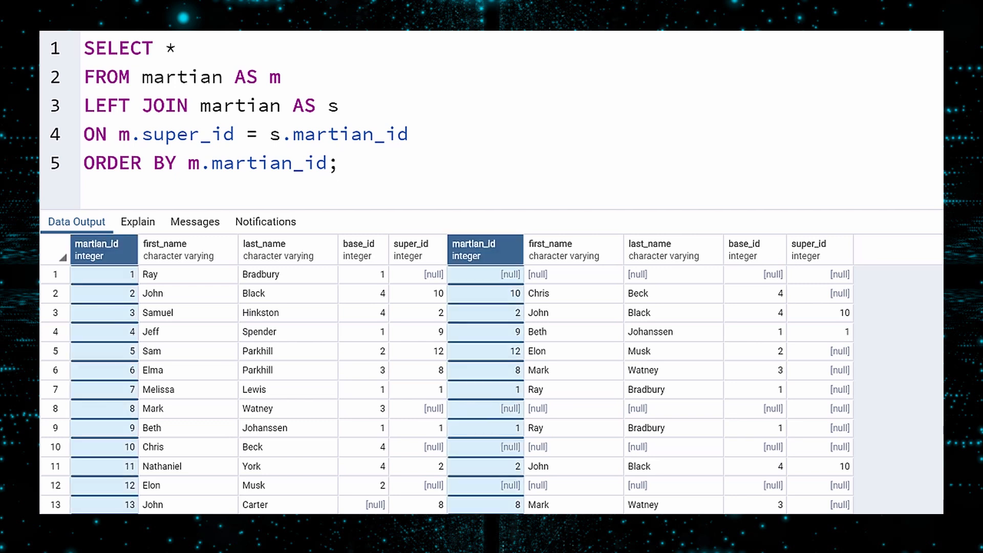
Replace * with m.first_name AS fn, m.last_name AS ln, s.first_name AS super_fn, s.last_name AS super_ln
left_click(361, 249)
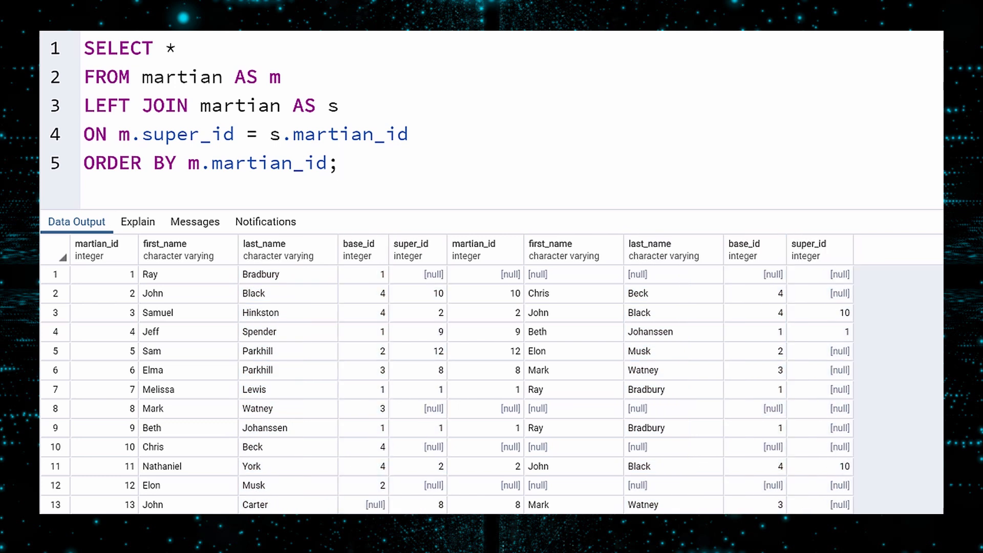
type("m.first")
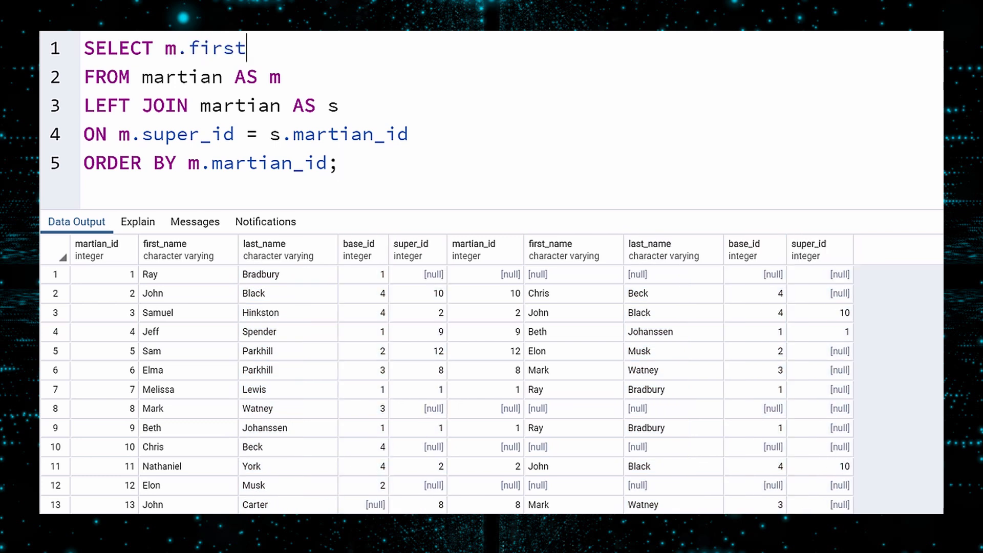
type("_name AS fn, m.last_name AS ln,")
type("s.firs")
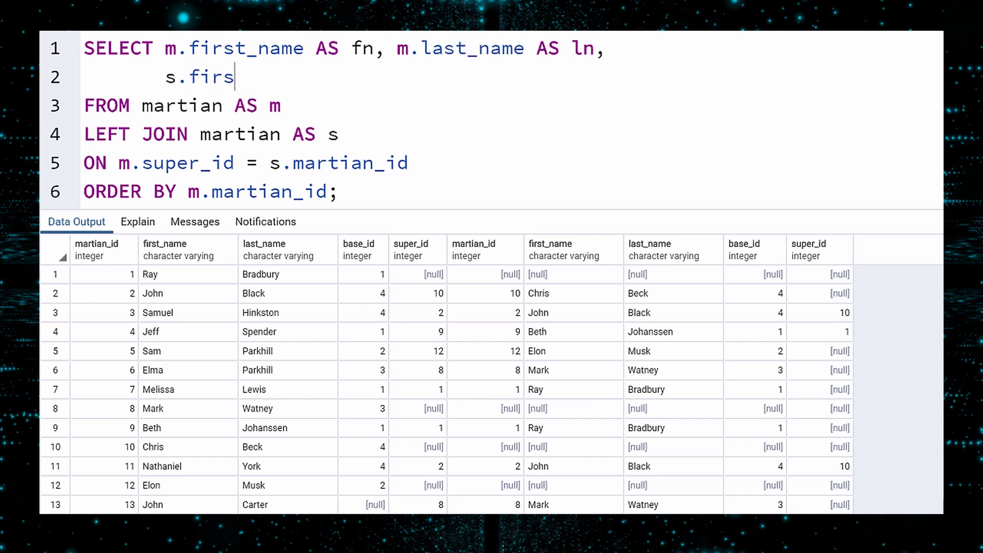
type("t_name AS sup")
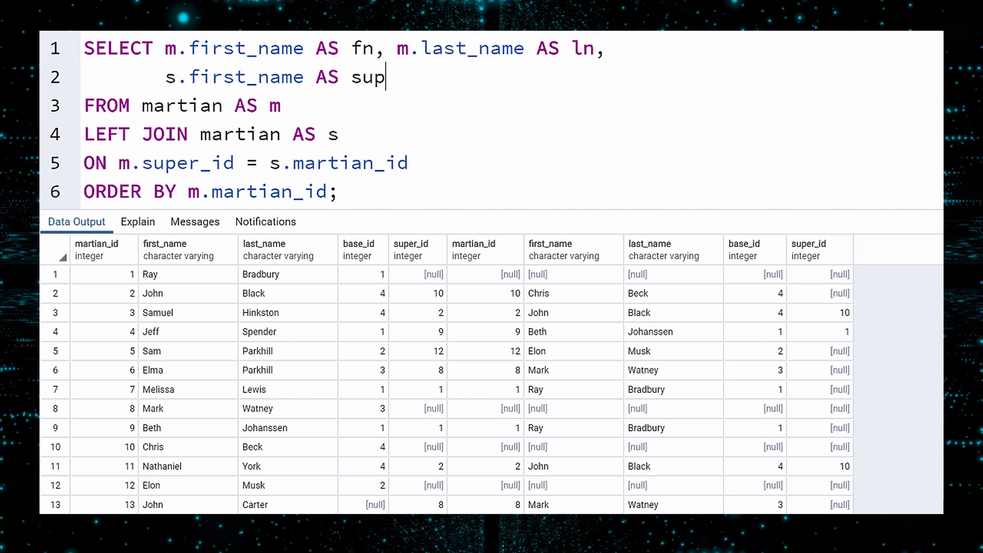
type("er_fn, s.last_name AS su")
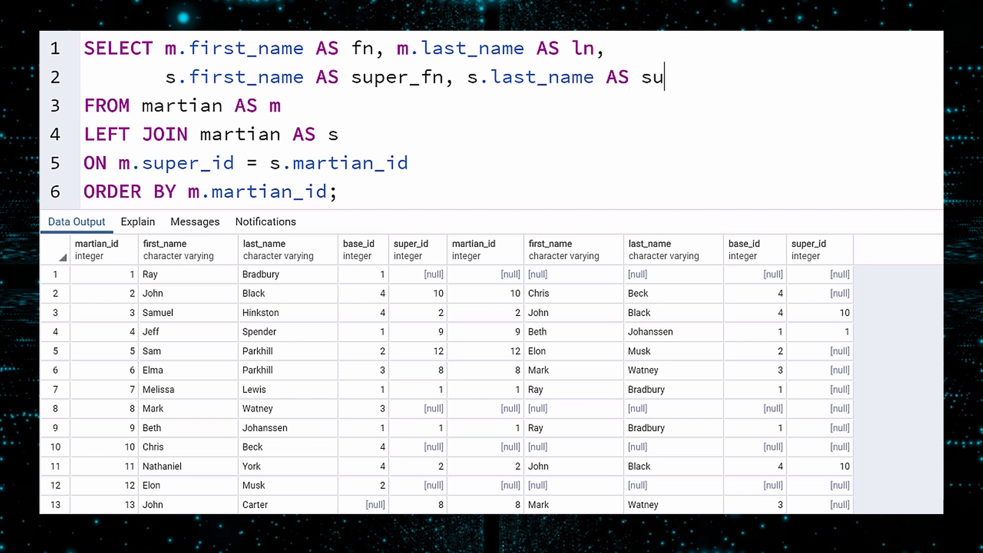
type("per_ln")
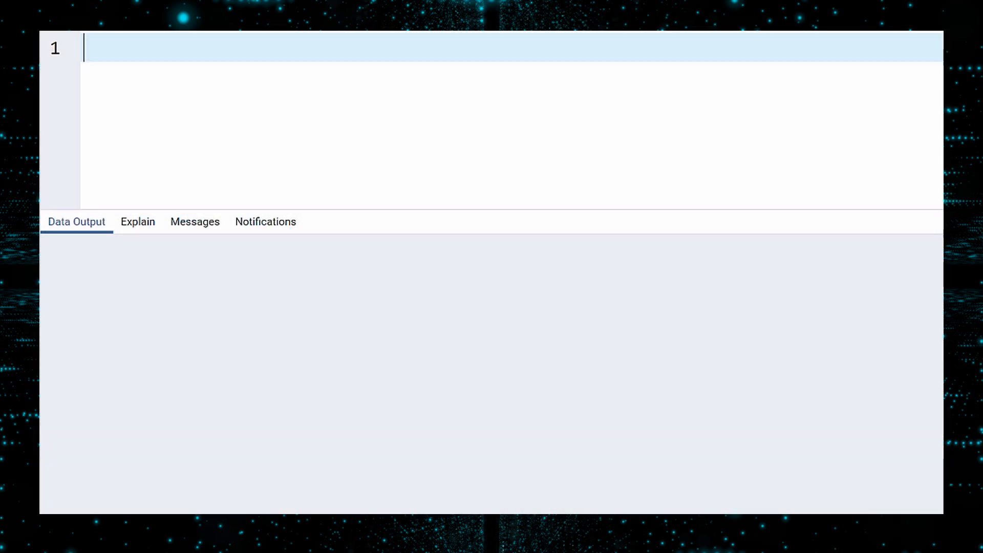
Query SELECT * FROM inventory WHERE base_id = 1, then position a new query above it
type("SELECT * FROM inventory W")
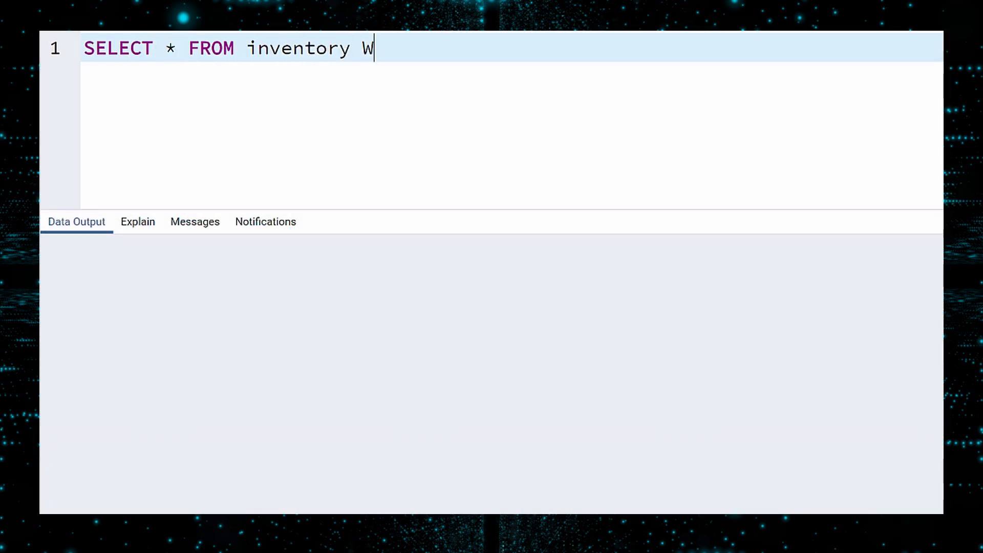
type("HERE base_id = 1;")
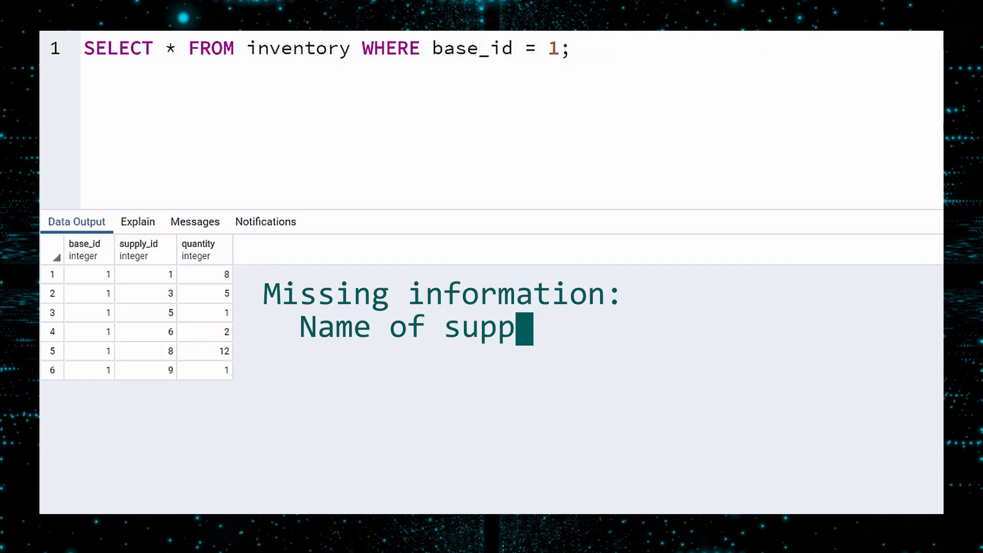
type("lies")
type("Items not in stock")
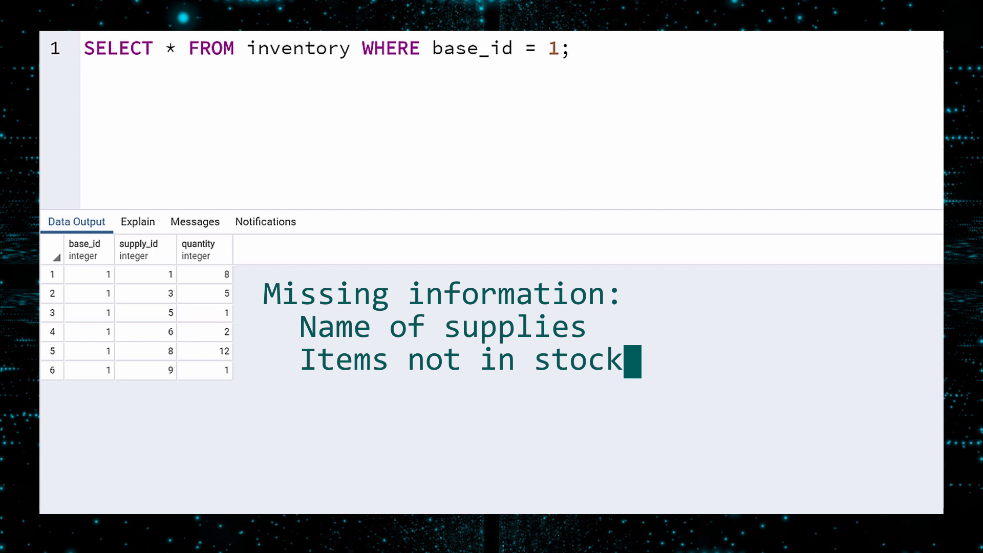
left_click(86, 48)
type("SEL")
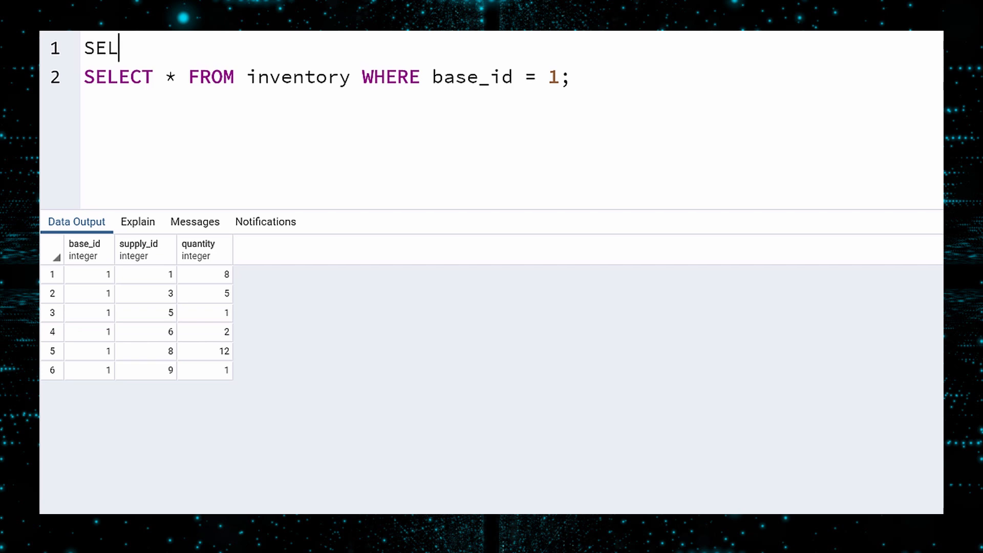
Wrap base 1's inventory query as subquery 'i' and begin a RIGHT JOIN to supply
type("ECT *")
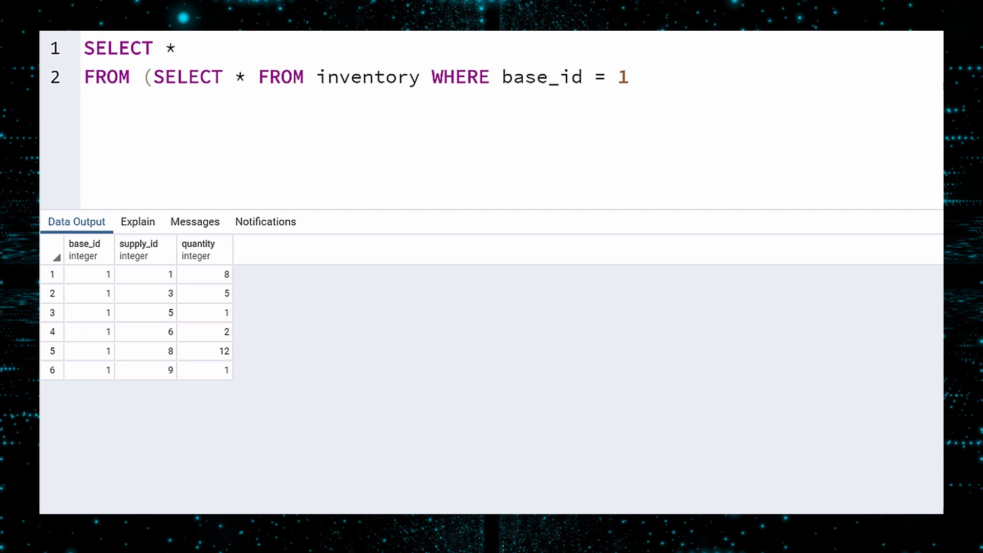
type(") AS i")
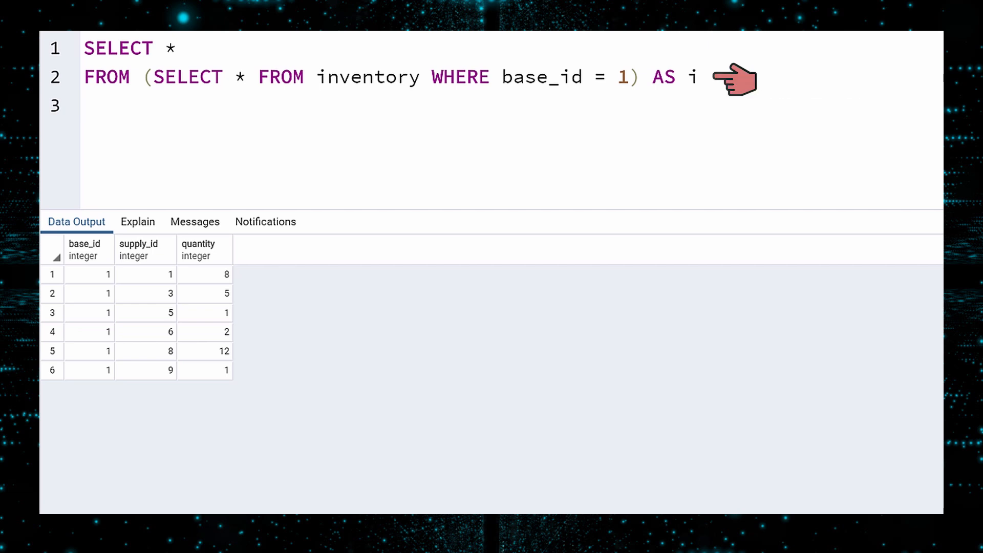
left_click(85, 105)
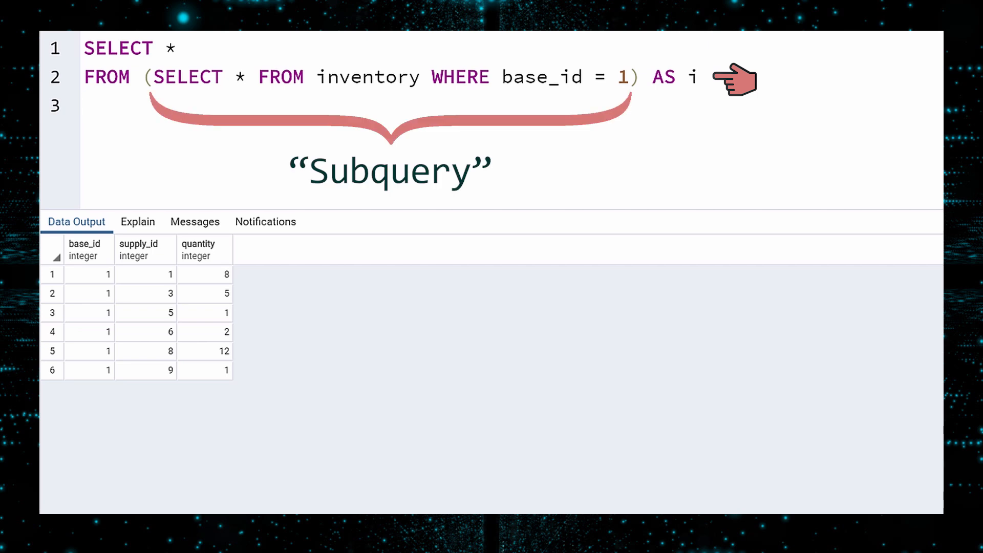
type("RIGHT JOIN supply AS")
type("ON i.")
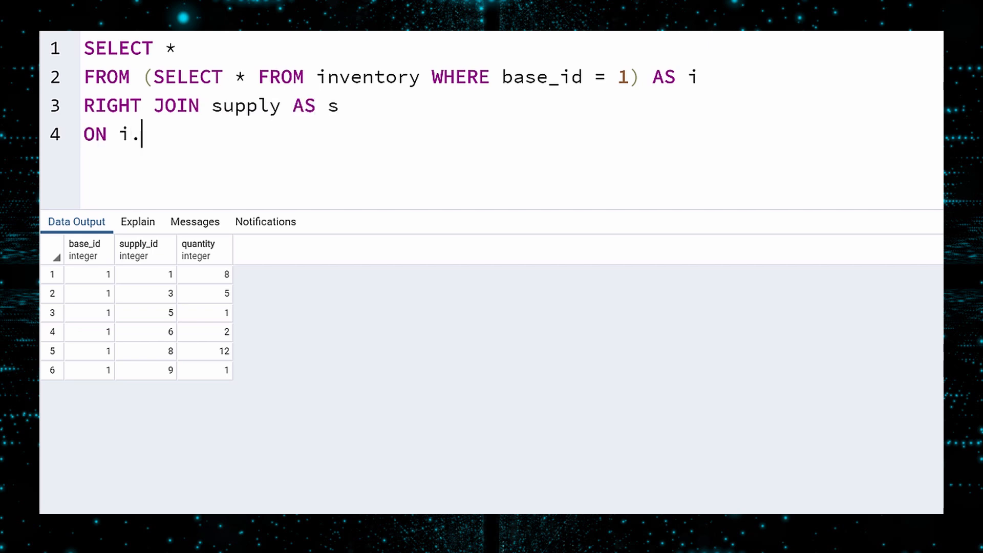
Join on i.supply_id = s.supply_id ordered by s.supply_id and run it, listing all ten supplies
type("supply_id =")
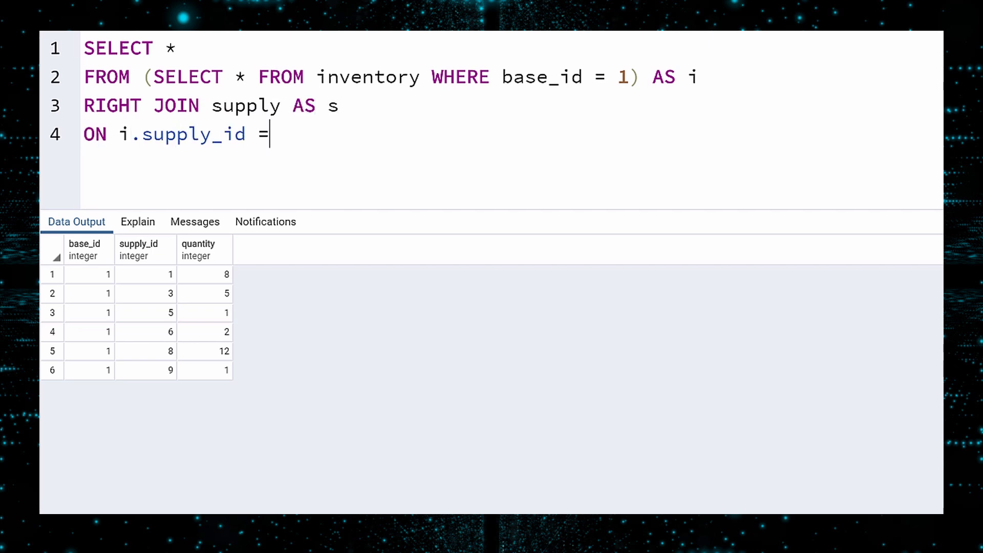
type("s.supply")
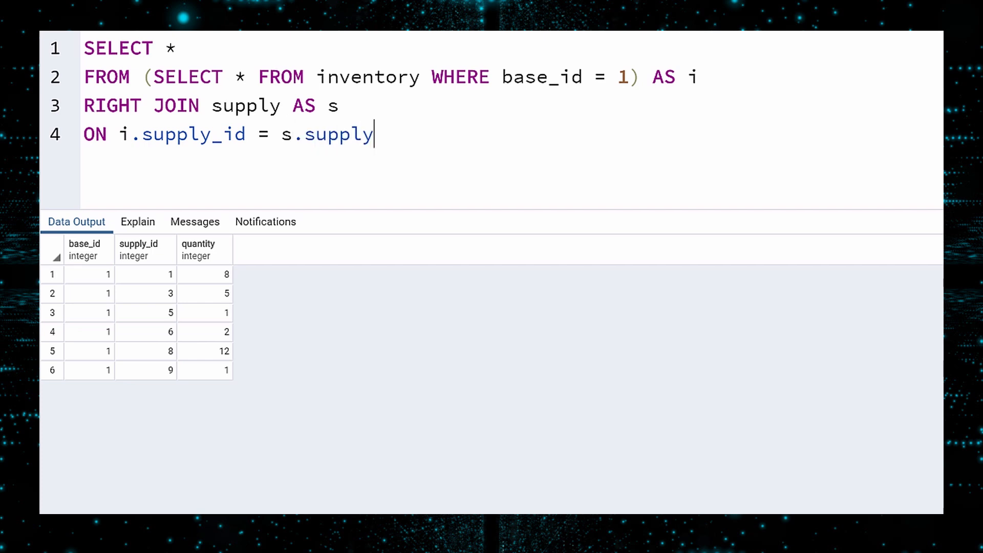
type("_id")
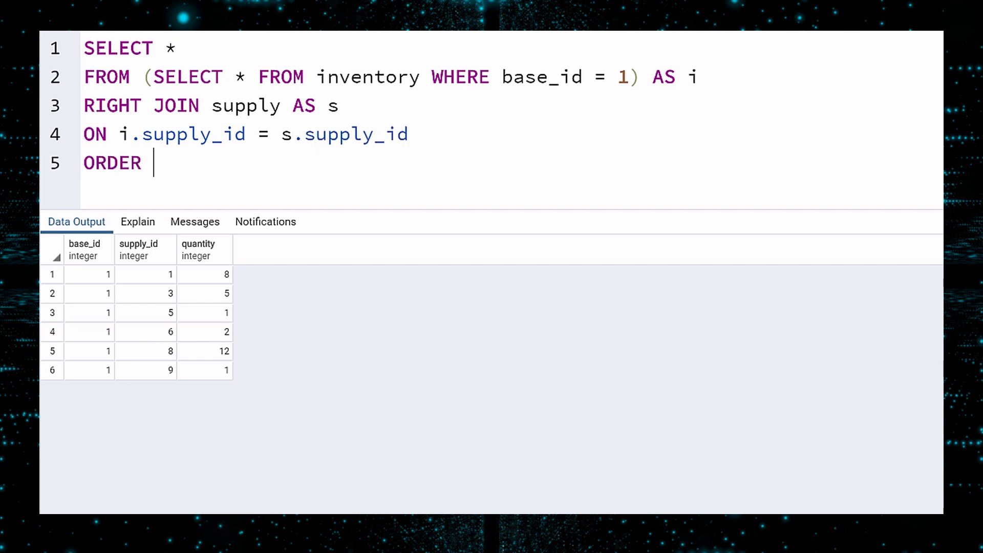
type("BY s.supply_id;")
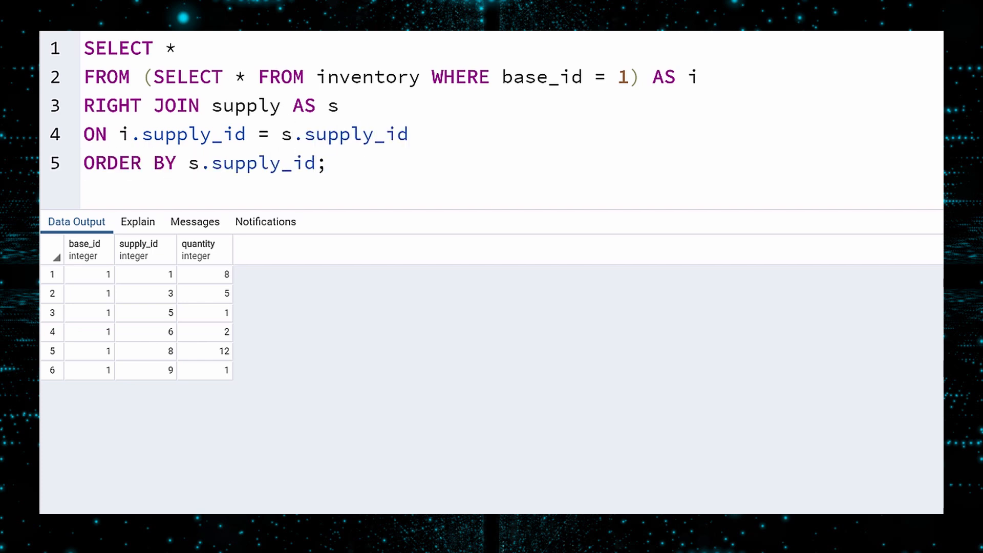
key("F5")
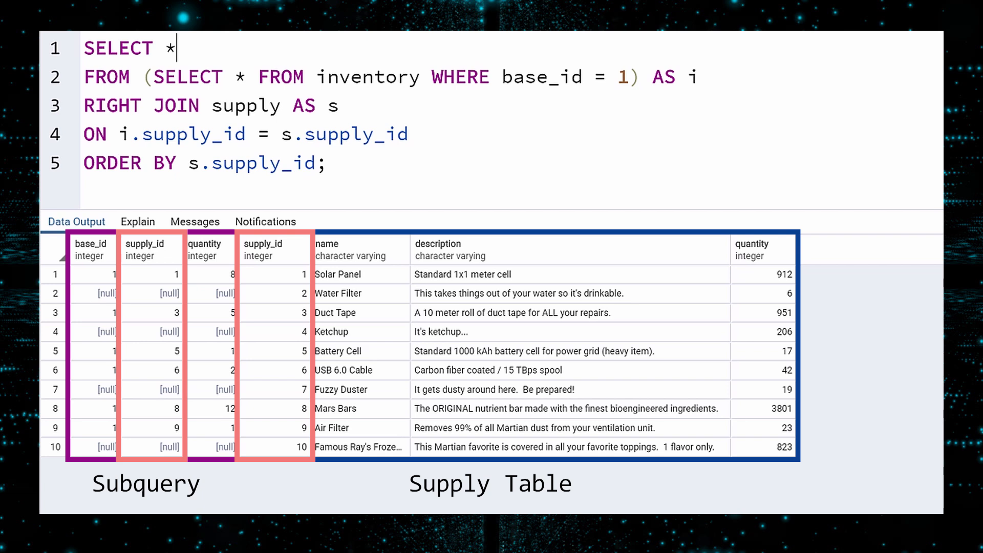
Replace * with s.supply_id, i.quantity, s.name, s.description in the select list
key("Backspace")
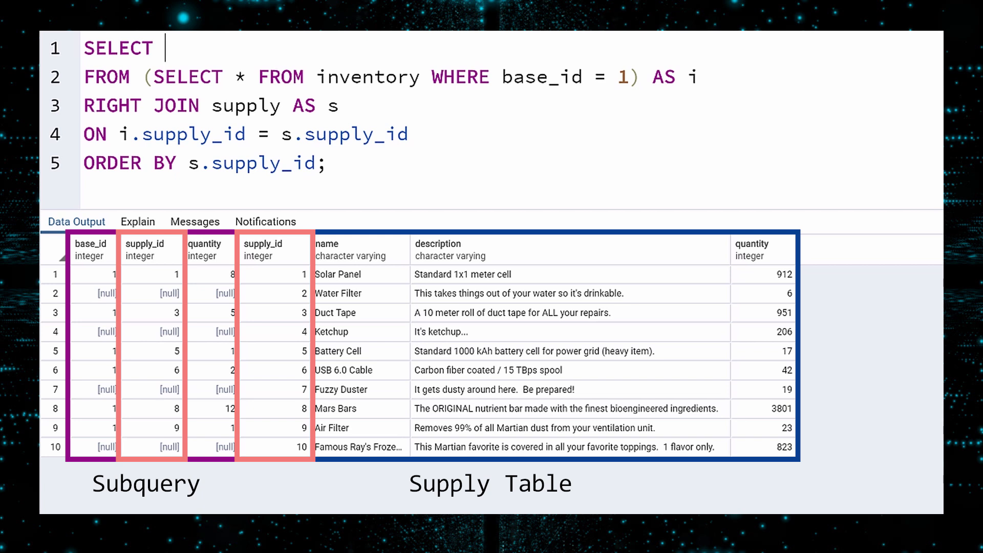
type("s")
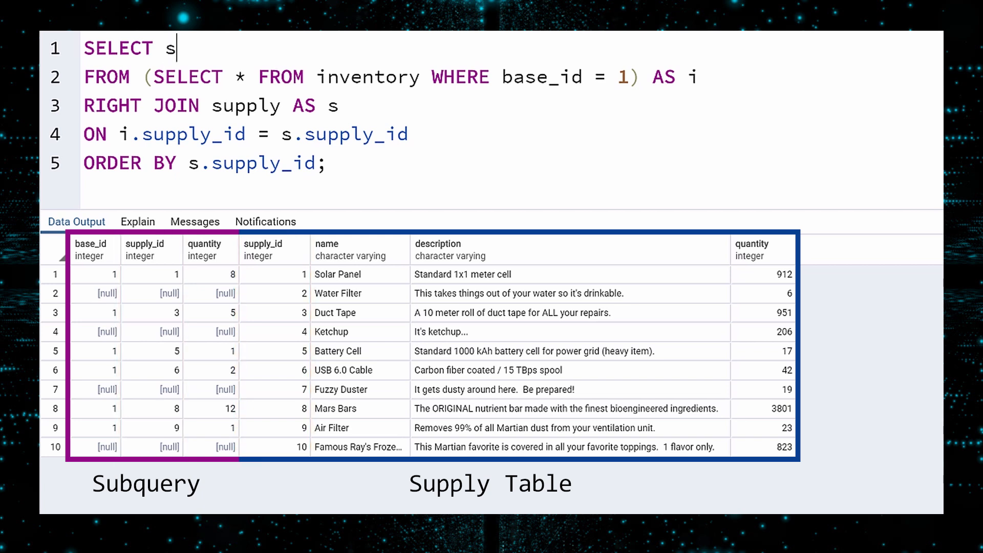
type(".supply_id, i.quantit")
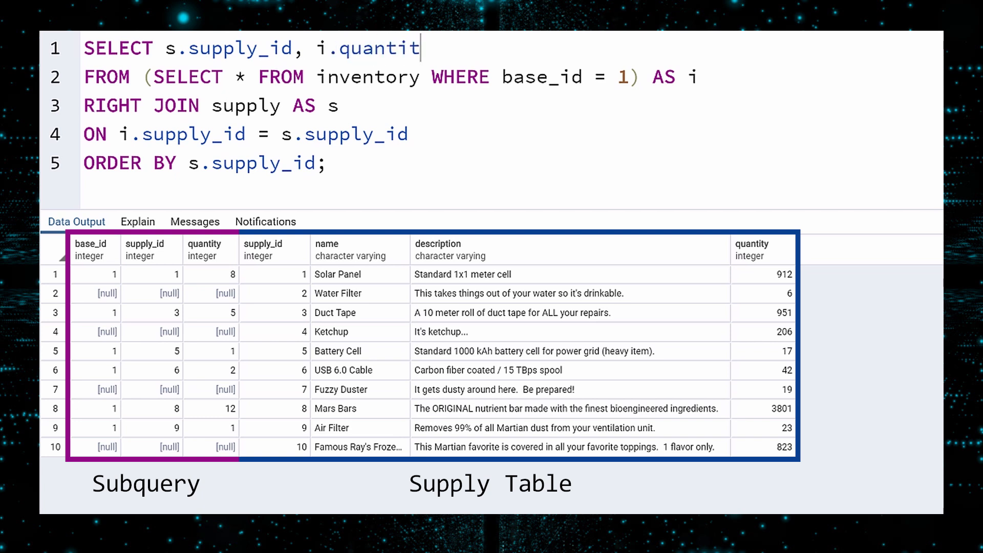
type("y, s.n")
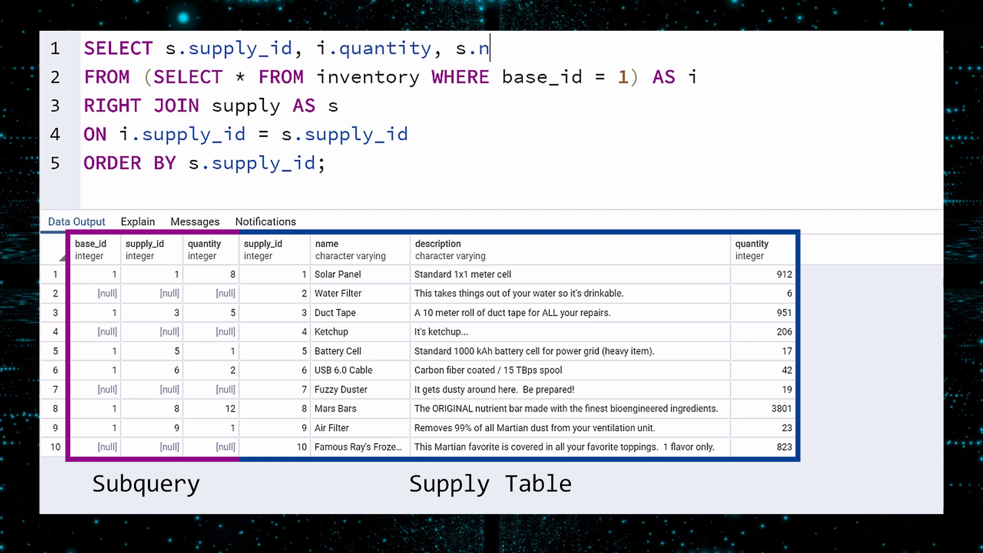
type("ame, s.description")
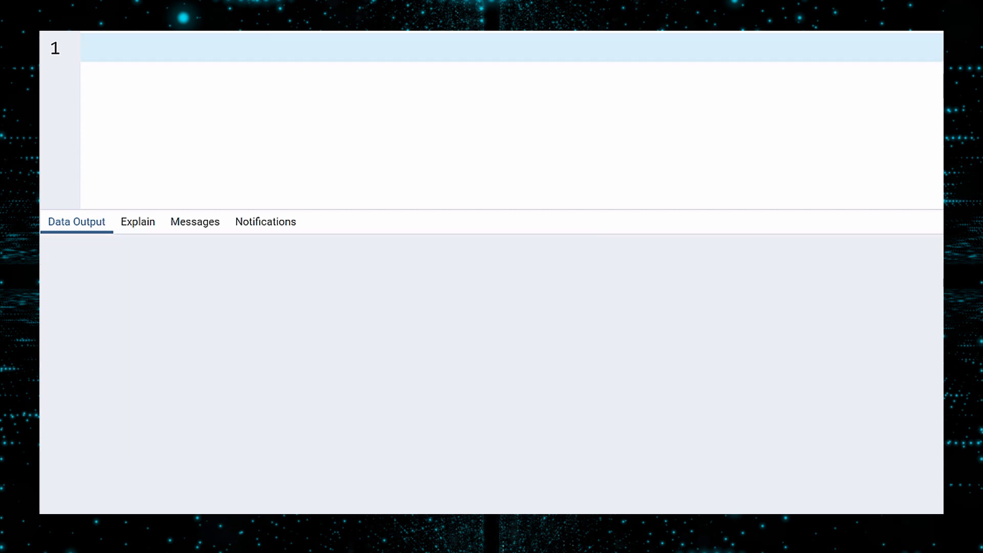
Write SELECT * FROM visitor AS v FULL JOIN martian AS m ON v.host_id = m.martian_id
type("SELECT *")
type("FROM vis")
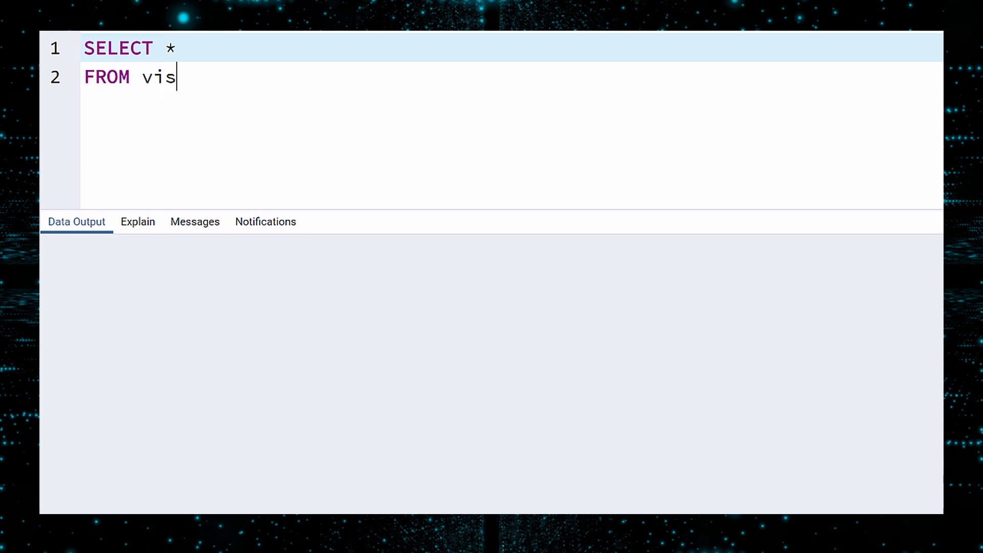
type("itor AS v")
type("FULL JOIN mar")
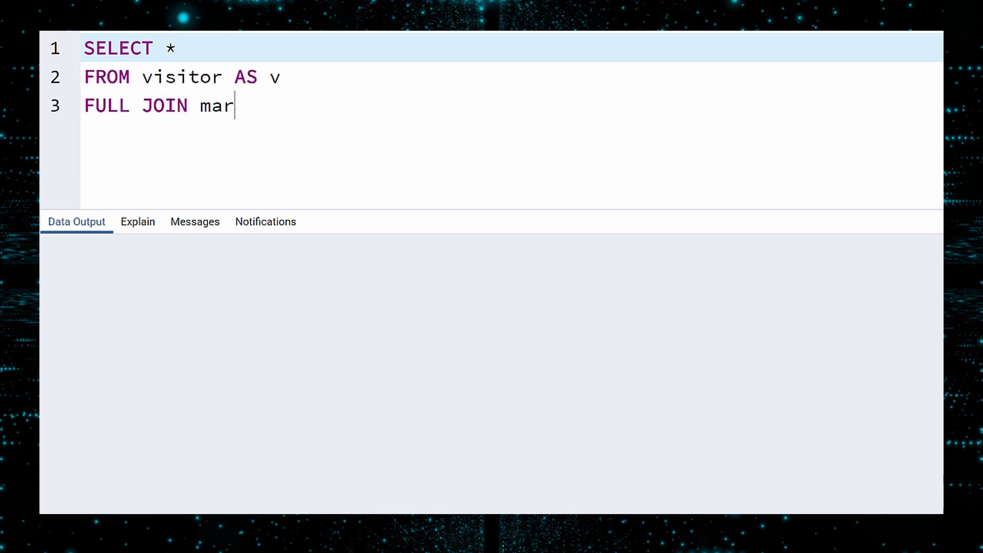
type("tian AS m")
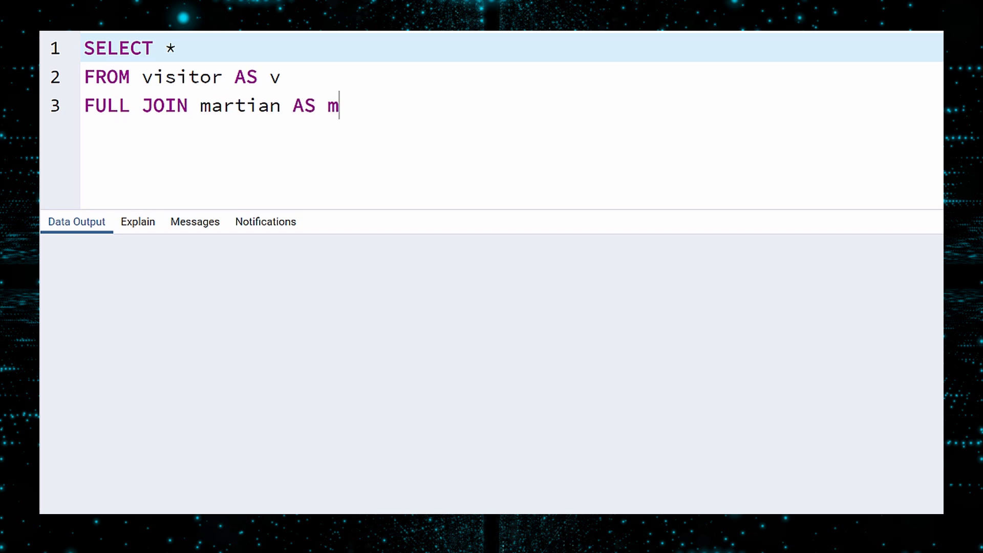
type("ON v.host_")
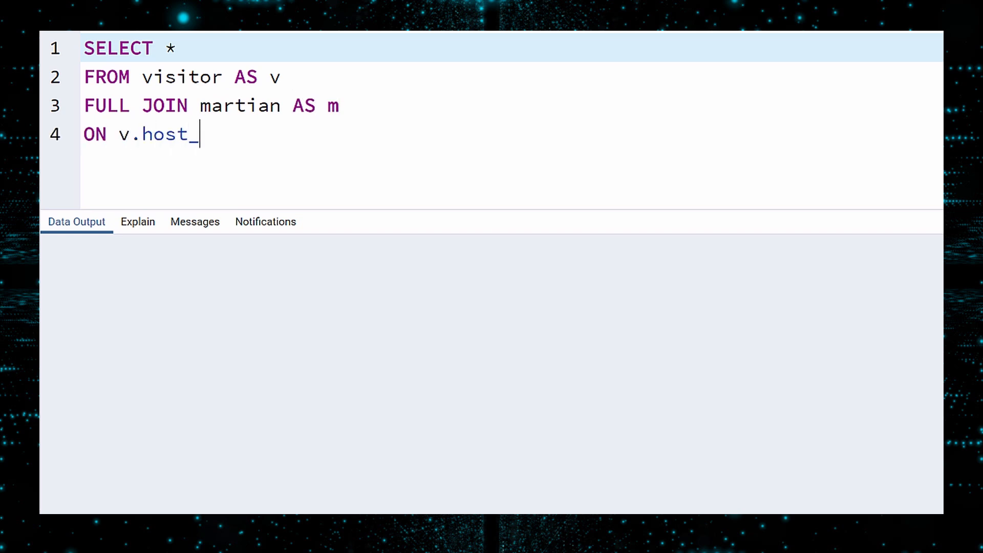
type("id = m.martian_id")
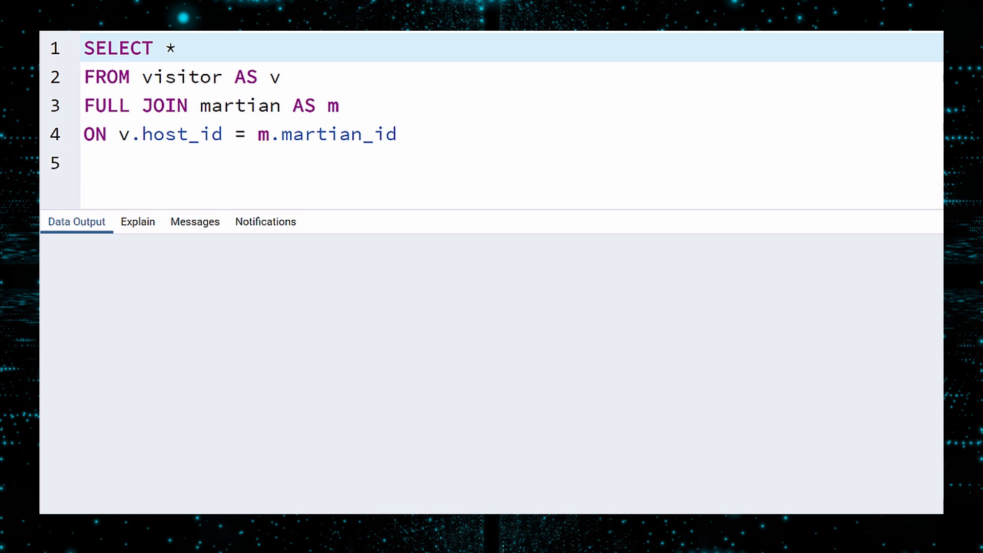
Filter WHERE m.martian_id IS NULL OR v.visitor_id IS NULL and run, returning ten unmatched rows
left_click(84, 163)
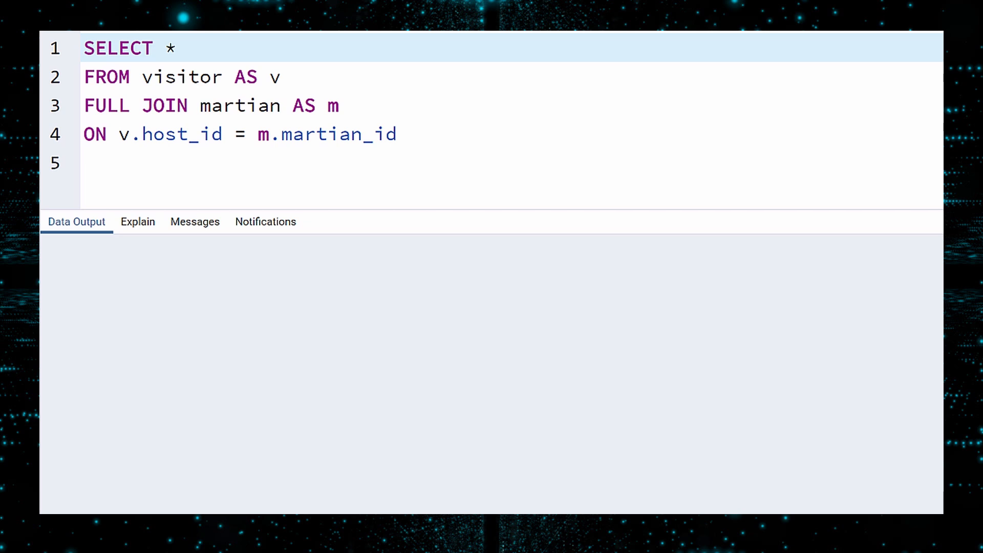
left_click(85, 162)
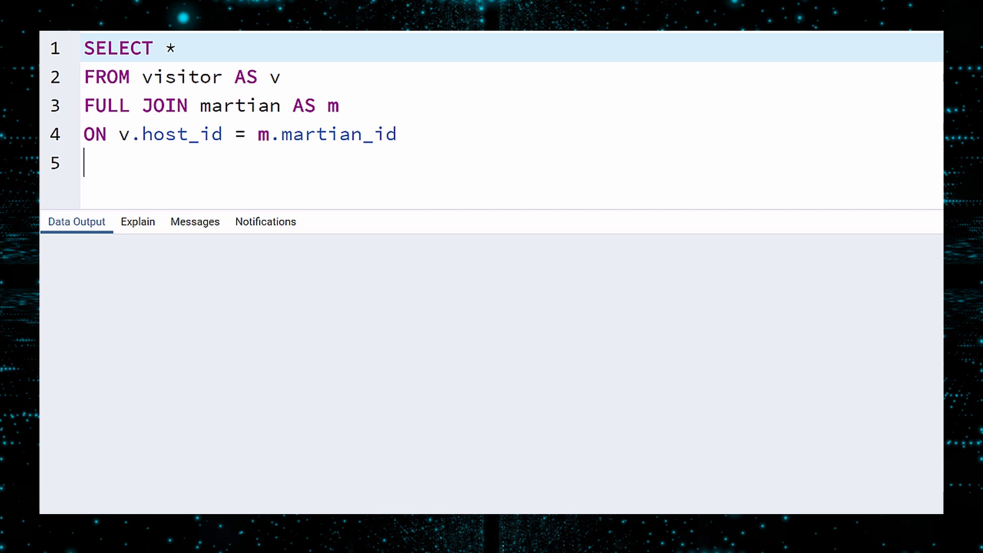
type("WHERE m.martian_id IS NULL OR v.visitor_id IS NU")
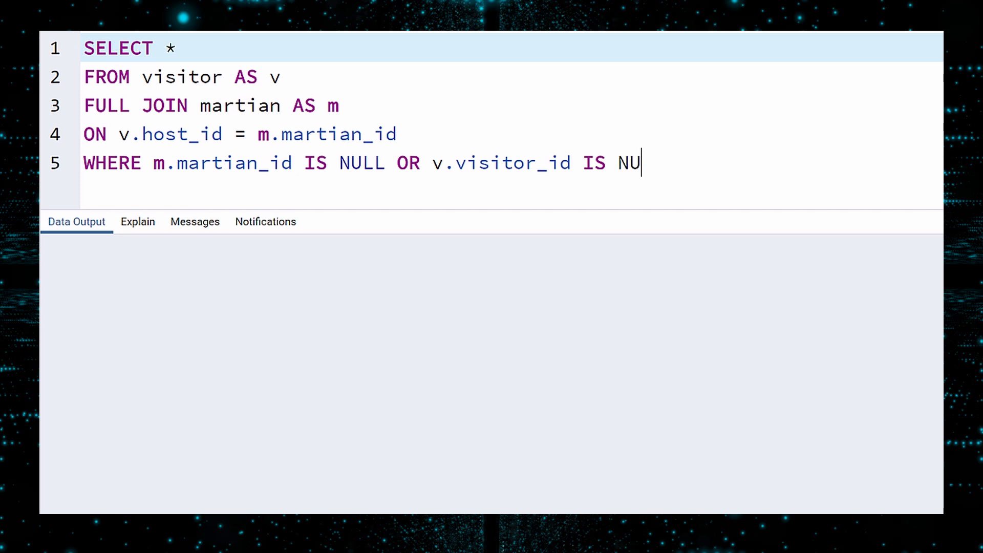
type("LL;")
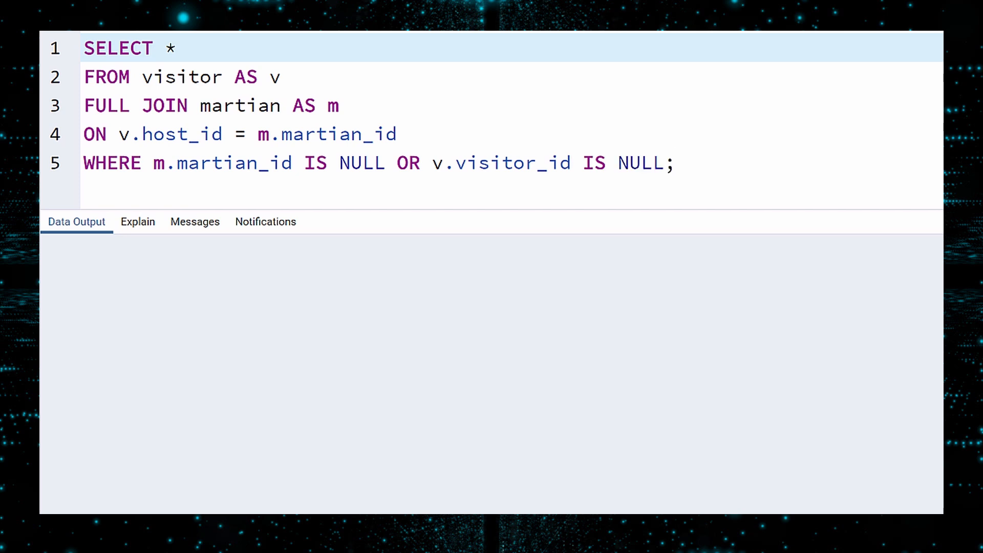
left_click(676, 162)
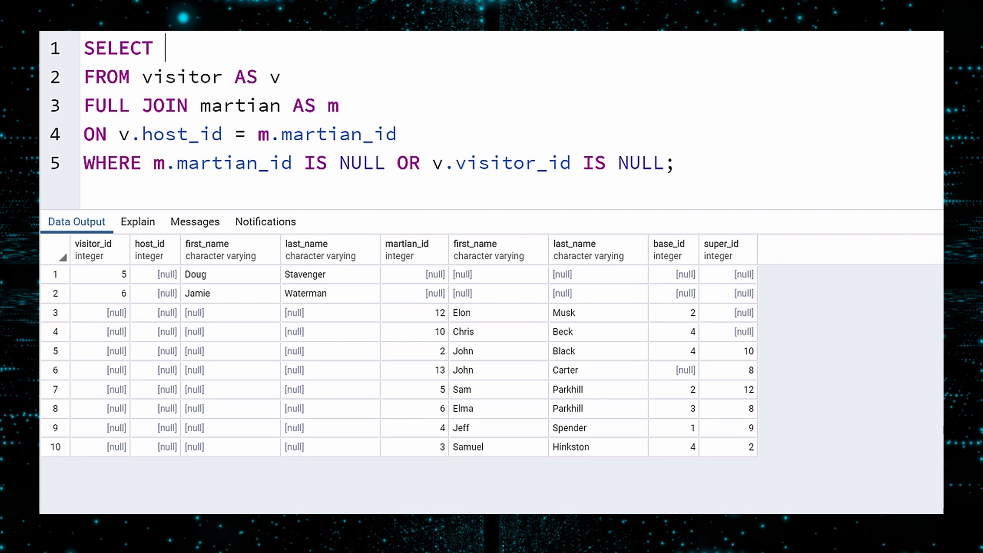
Select v.first_name AS visitor_fn, v.last_name AS visitor_ln, m.first_name AS martian_fn, m.last_name AS martian_ln
type("v.first_name AS visito")
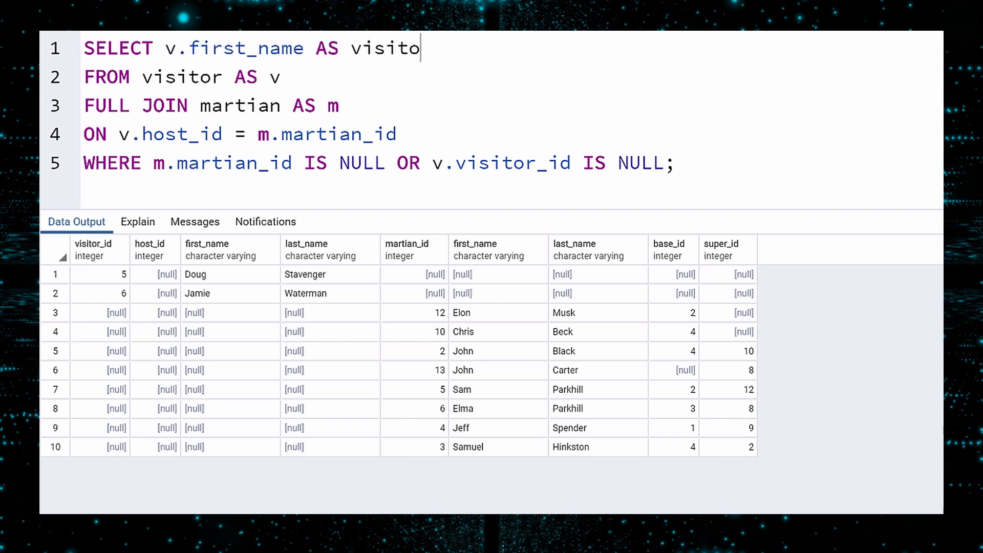
type("r_fn, v.last_name AS visitor_ln,")
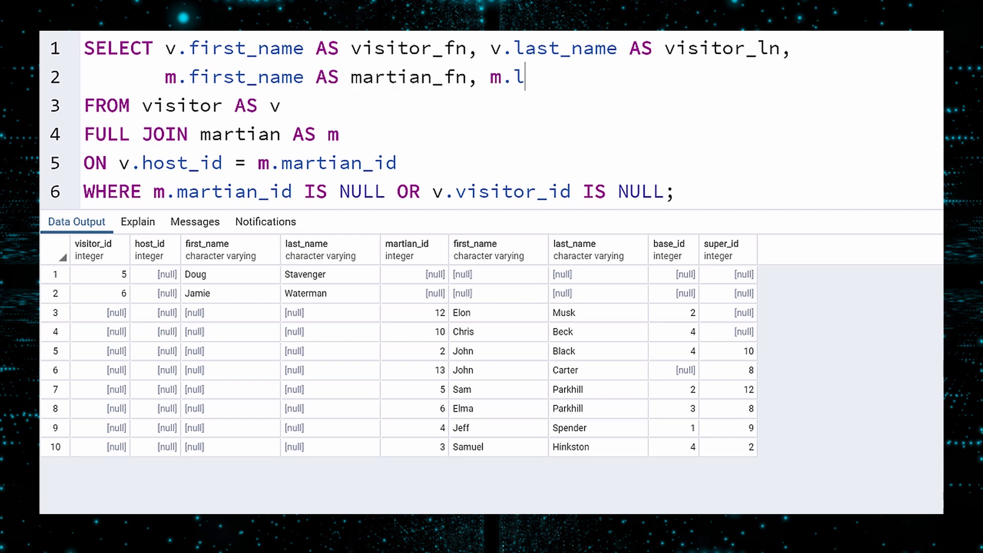
type("ast_name AS martian_ln")
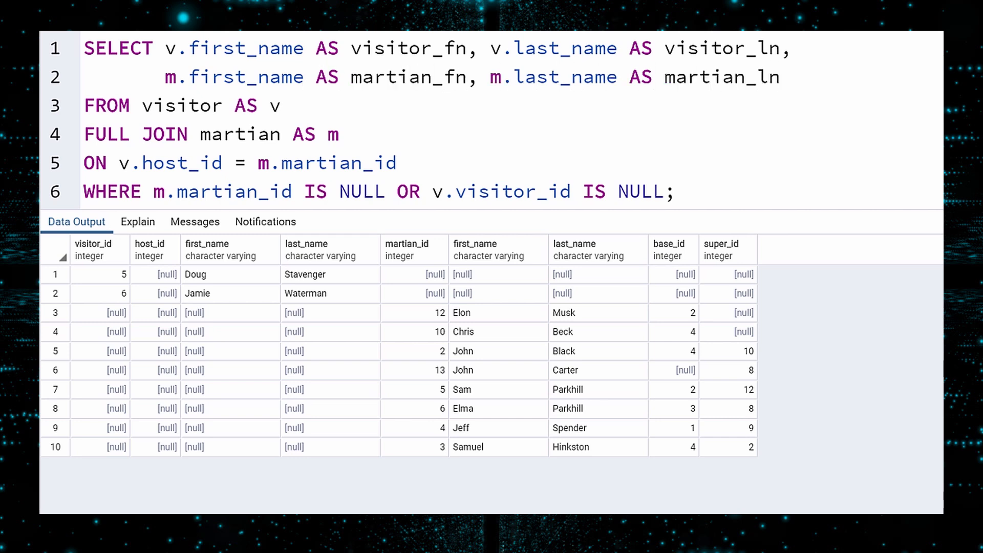